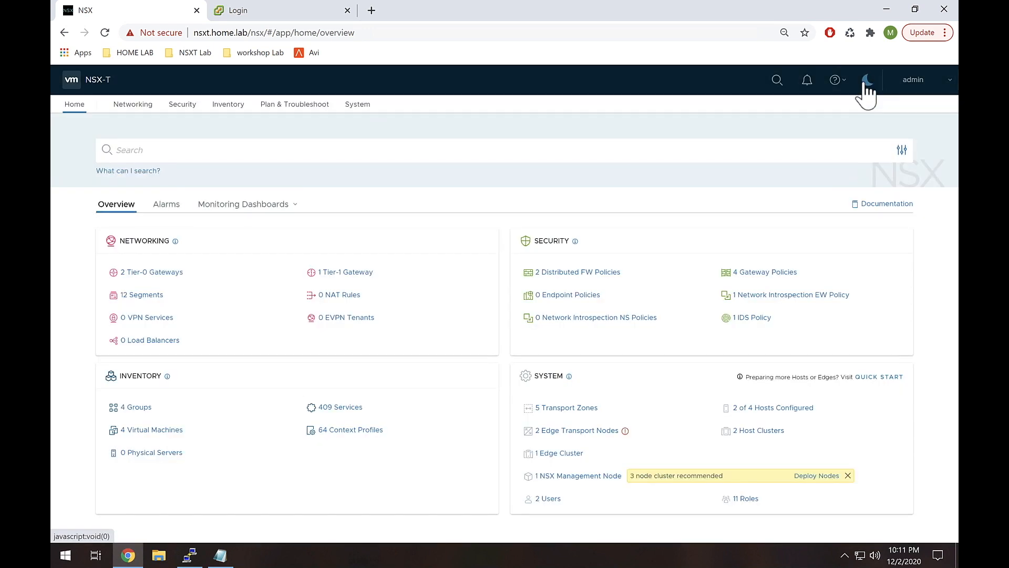
Step: Switch the interface to the dark theme and show the Networking overview
{"action": "left_click", "coordinate": [867, 79]}
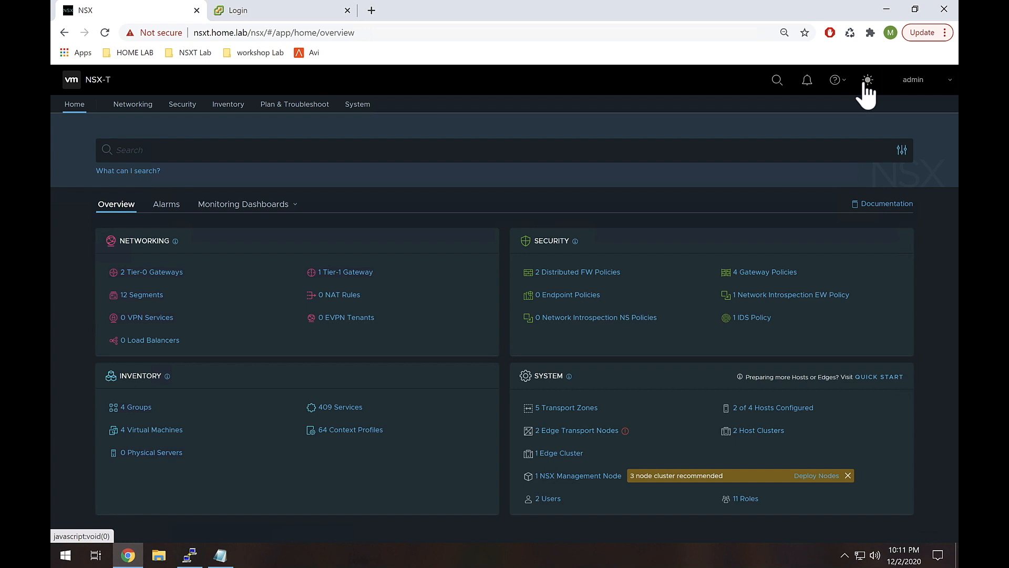
{"action": "left_click", "coordinate": [132, 104]}
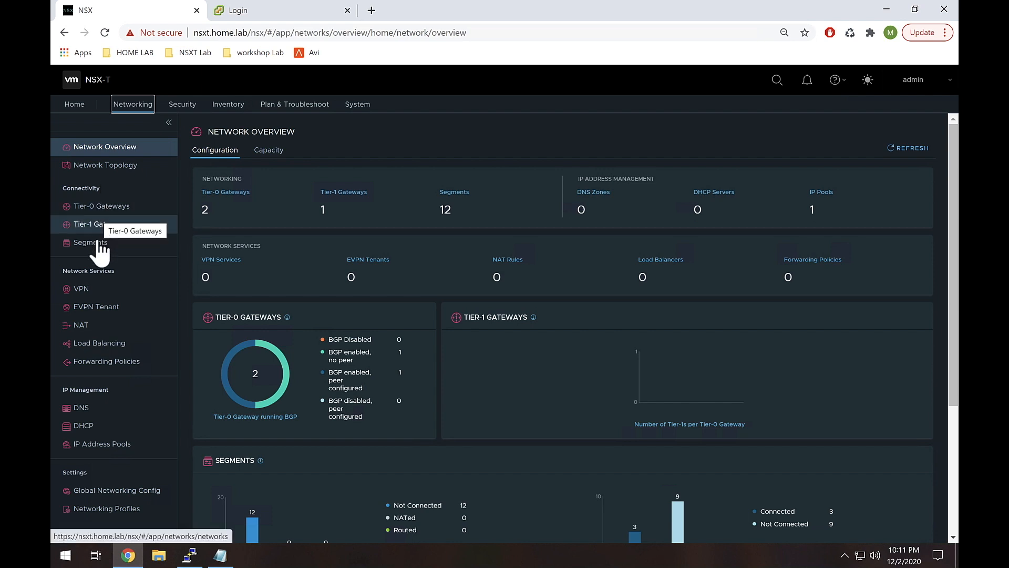
{"action": "mouse_move", "coordinate": [100, 223]}
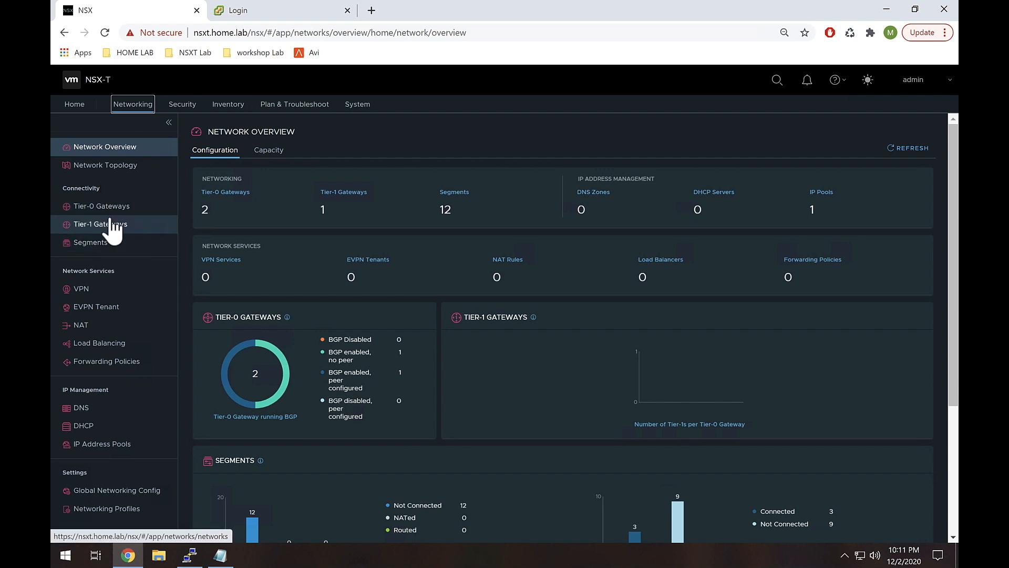
Step: Expand mikes-t0 under Tier-0 Gateways and list its two external uplink interfaces, highlighting Left-Uplink-V21
{"action": "left_click", "coordinate": [101, 206]}
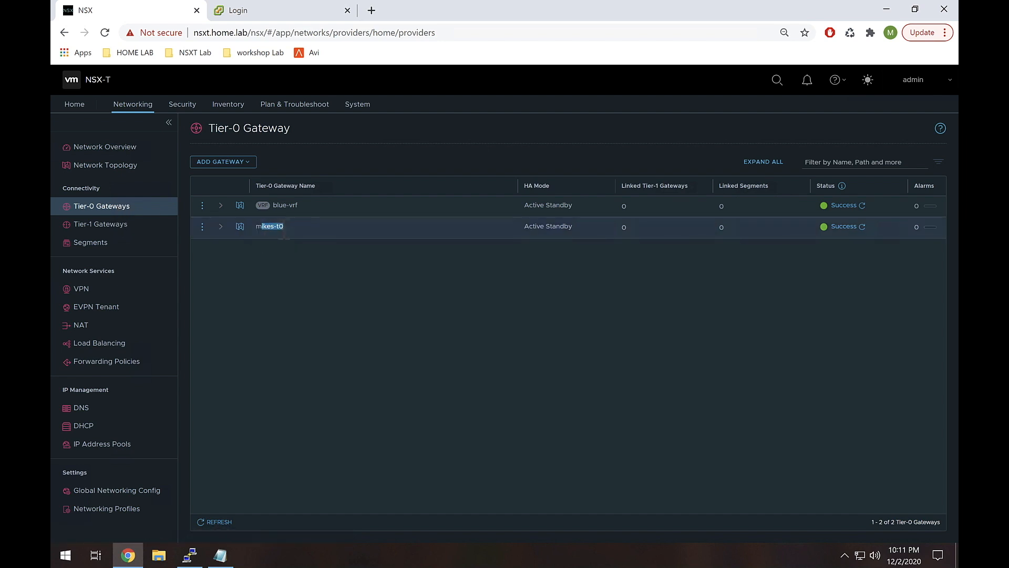
{"action": "mouse_move", "coordinate": [227, 242]}
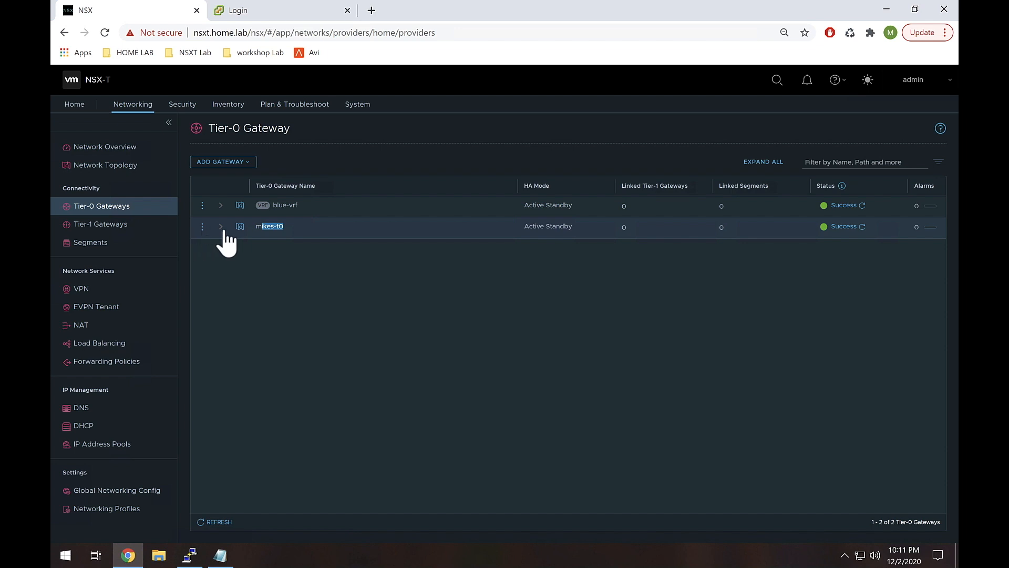
{"action": "left_click", "coordinate": [220, 226]}
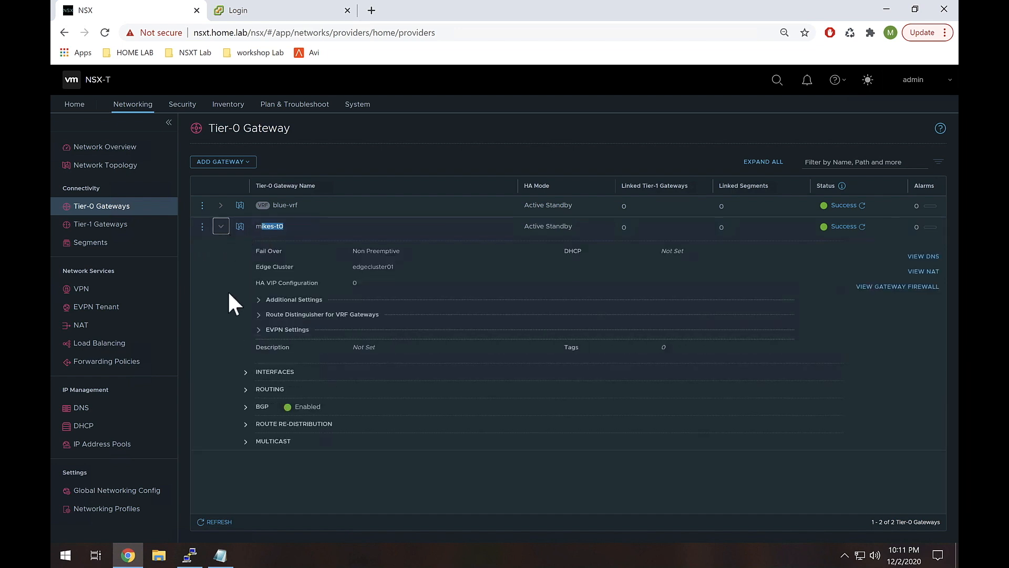
{"action": "left_click", "coordinate": [245, 371]}
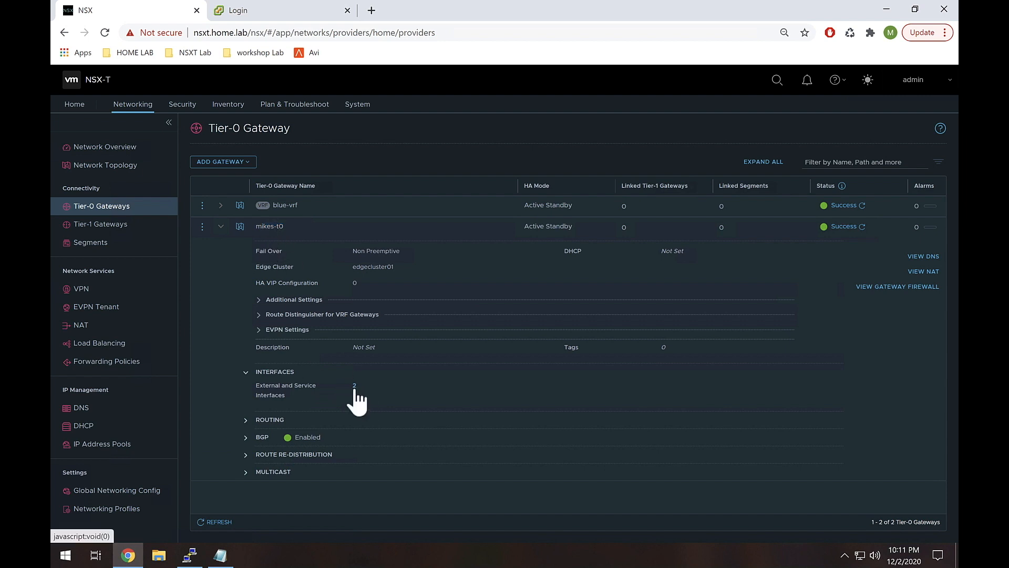
{"action": "left_click", "coordinate": [355, 385]}
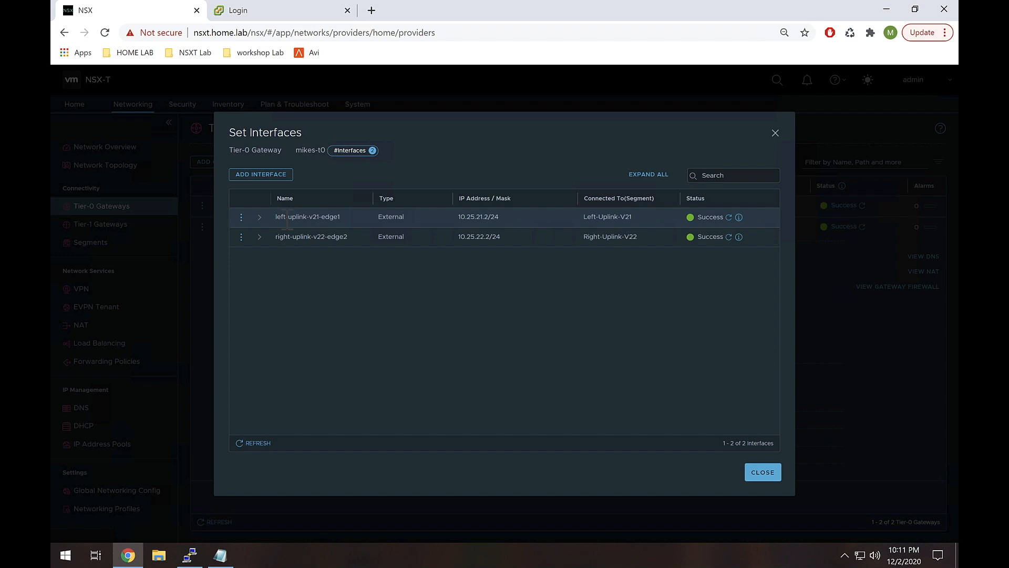
{"action": "double_click", "coordinate": [311, 237]}
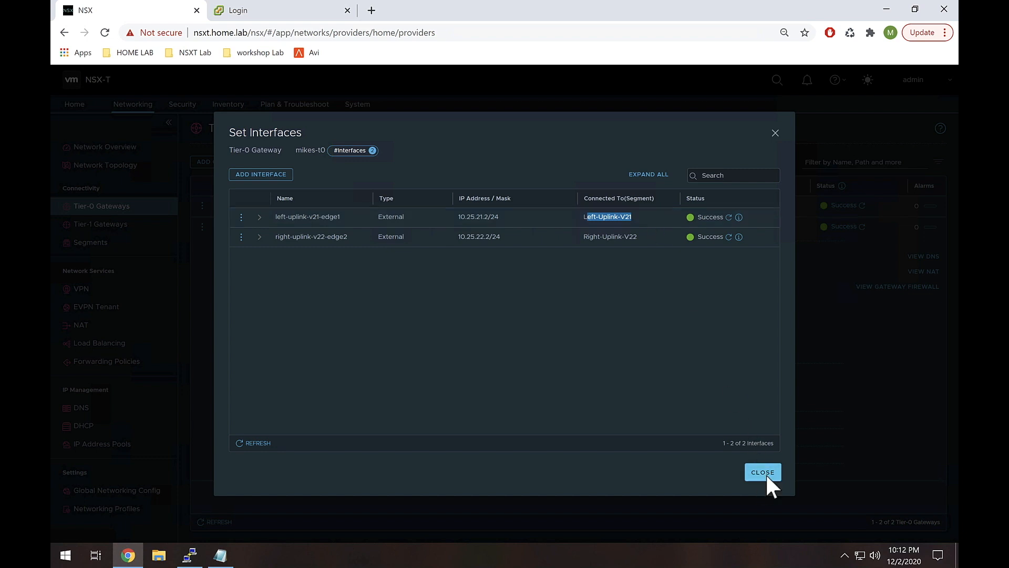
Step: Close the interfaces list and expand mikes-t0's BGP section showing BGP Enabled and Local AS 100
{"action": "left_click", "coordinate": [762, 472]}
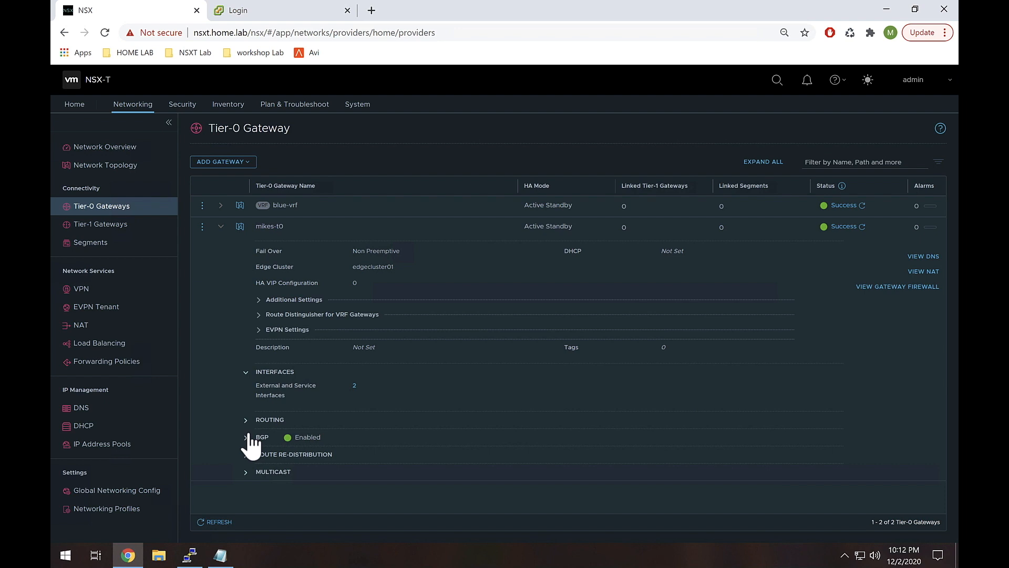
{"action": "left_click", "coordinate": [245, 437]}
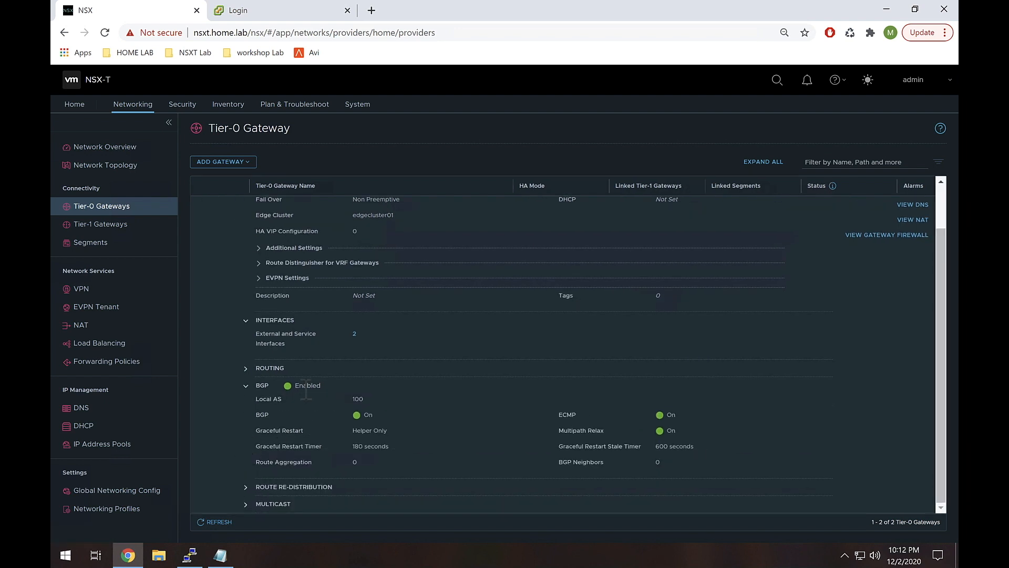
{"action": "double_click", "coordinate": [307, 384]}
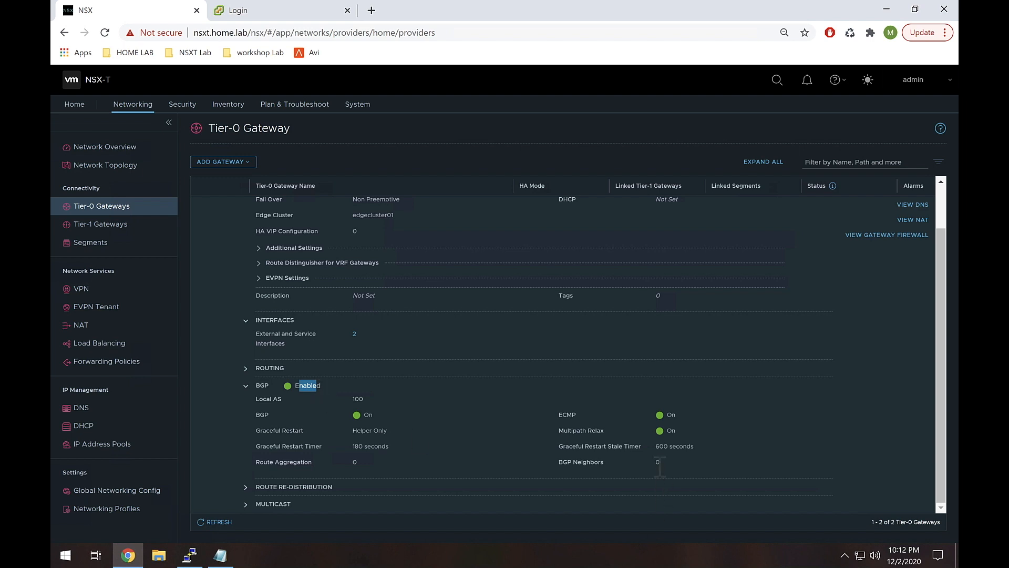
{"action": "mouse_move", "coordinate": [660, 469]}
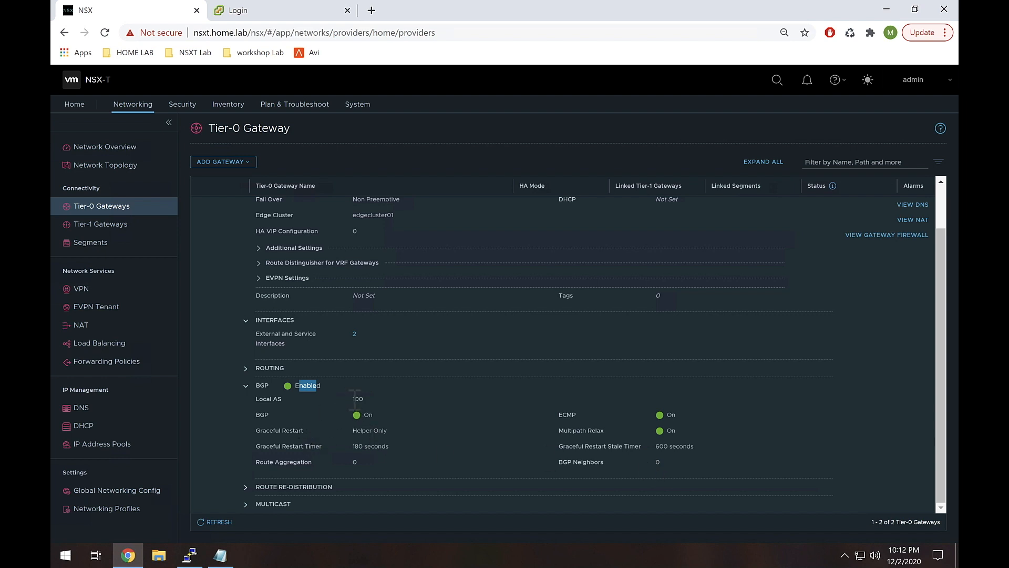
{"action": "double_click", "coordinate": [357, 398]}
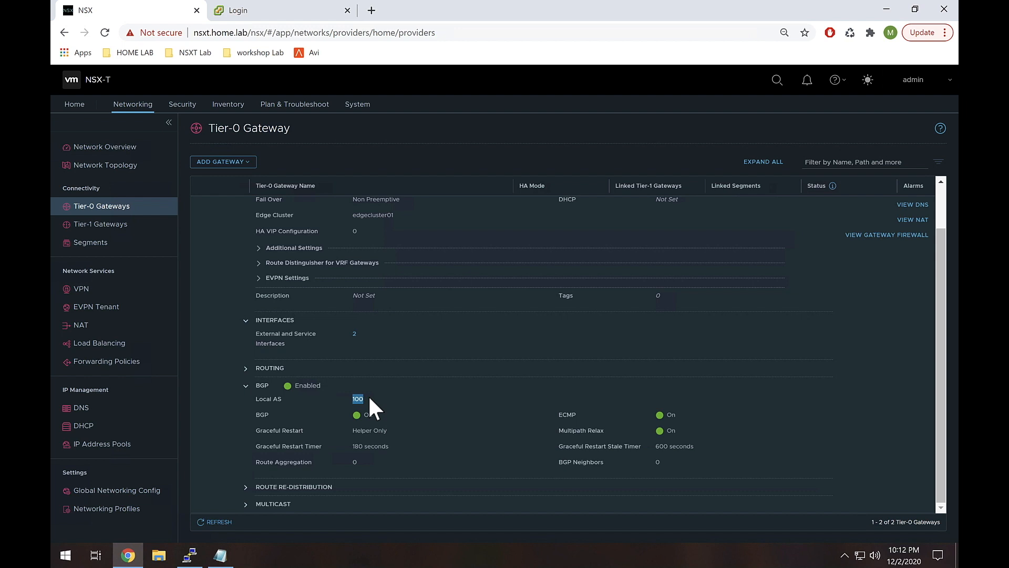
{"action": "scroll", "scroll_direction": "up", "scroll_amount": 3}
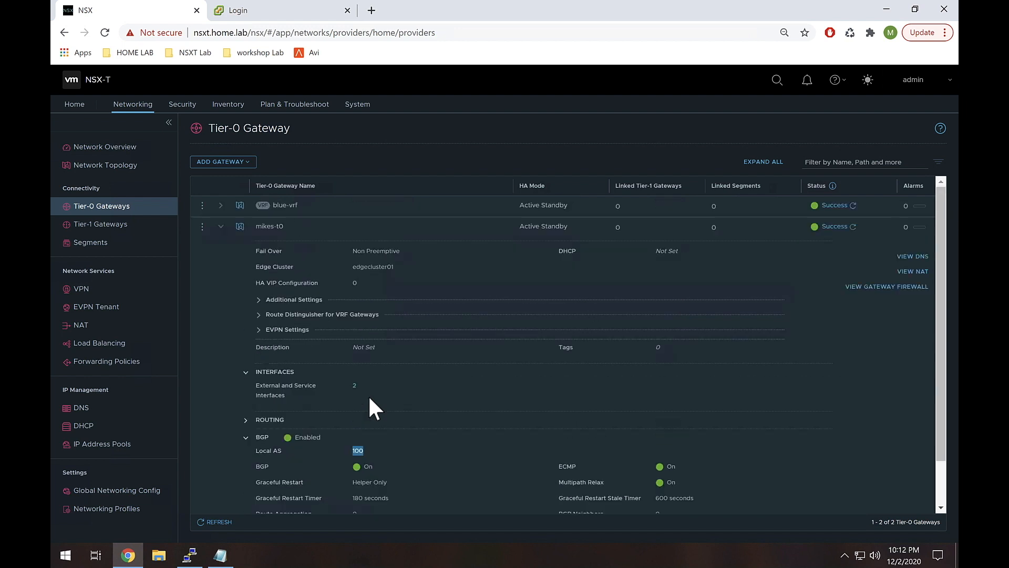
Step: Collapse mikes-t0, expand blue-vrf and list its two uplink interfaces on vrf-a-trunk-tz-A
{"action": "left_click", "coordinate": [221, 226]}
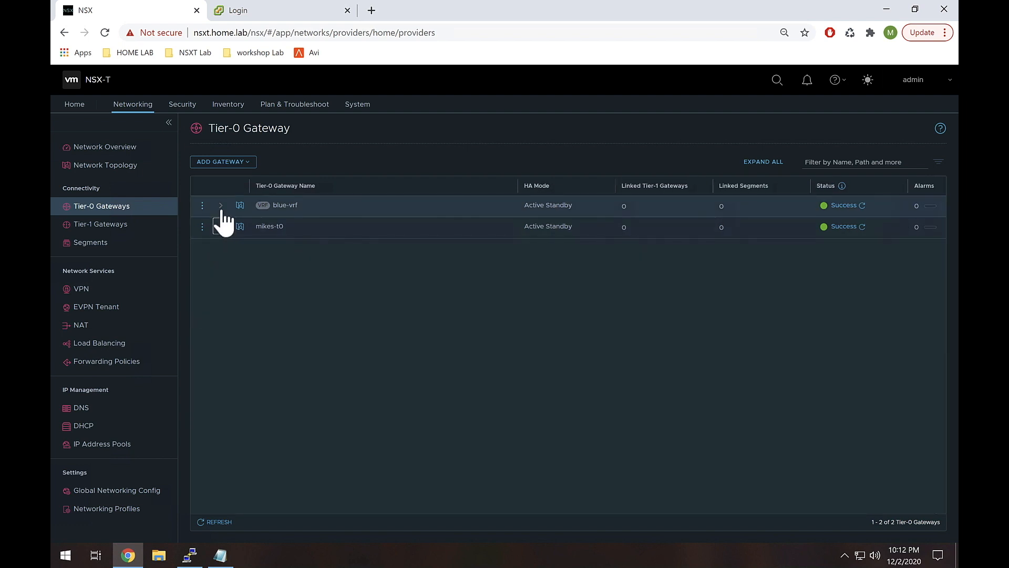
{"action": "mouse_move", "coordinate": [222, 208]}
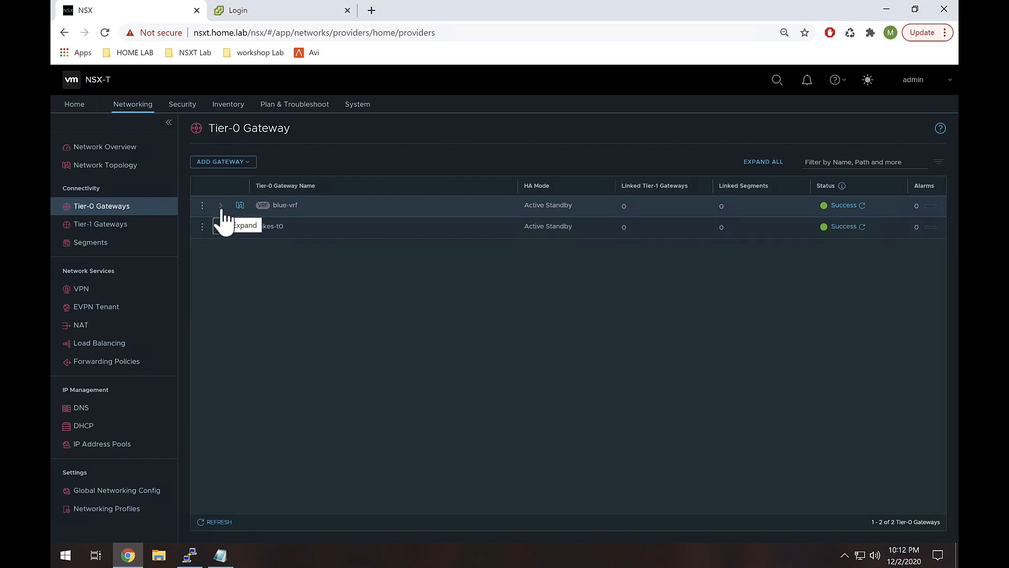
{"action": "left_click", "coordinate": [221, 205]}
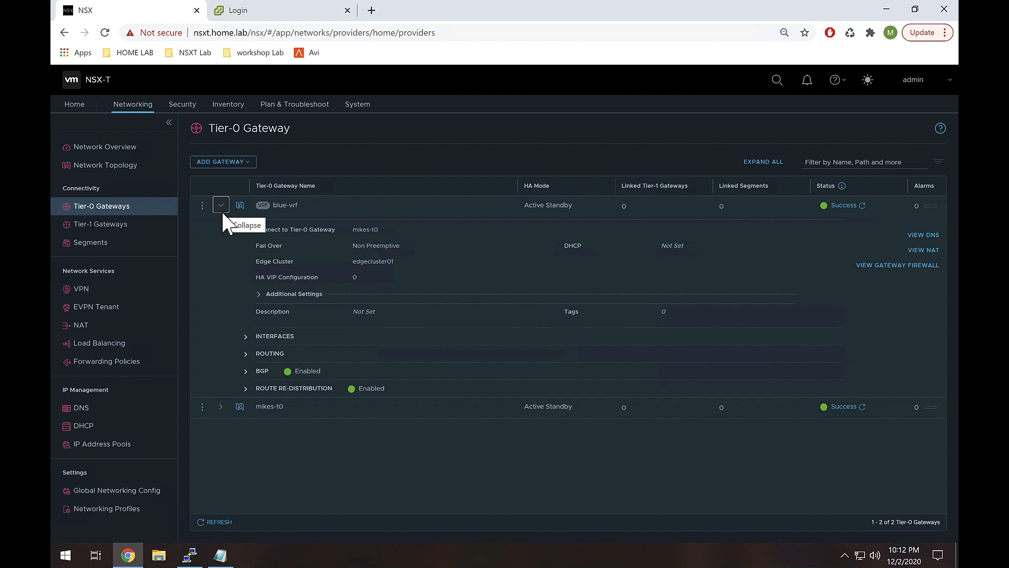
{"action": "mouse_move", "coordinate": [267, 245]}
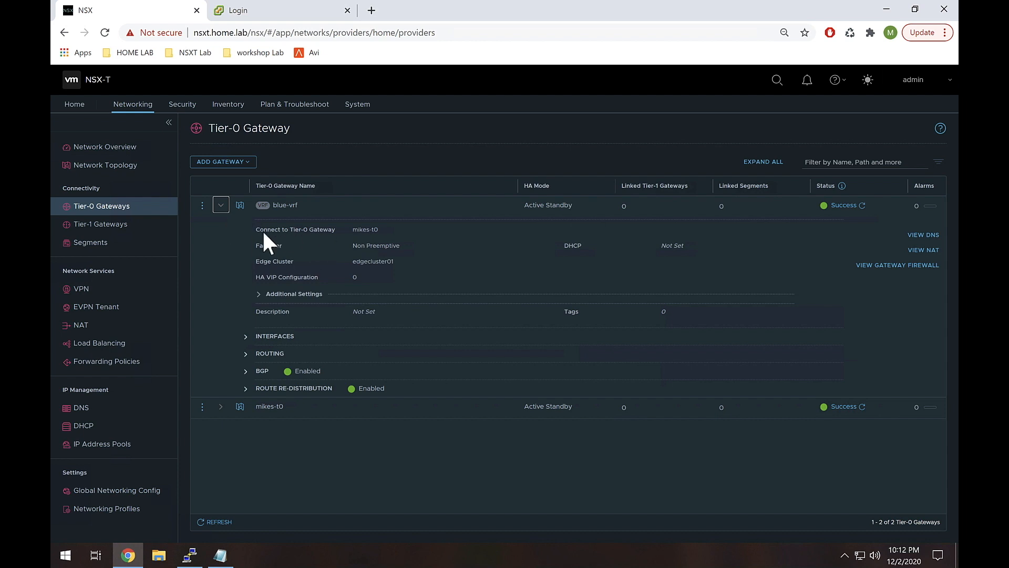
{"action": "mouse_move", "coordinate": [322, 246]}
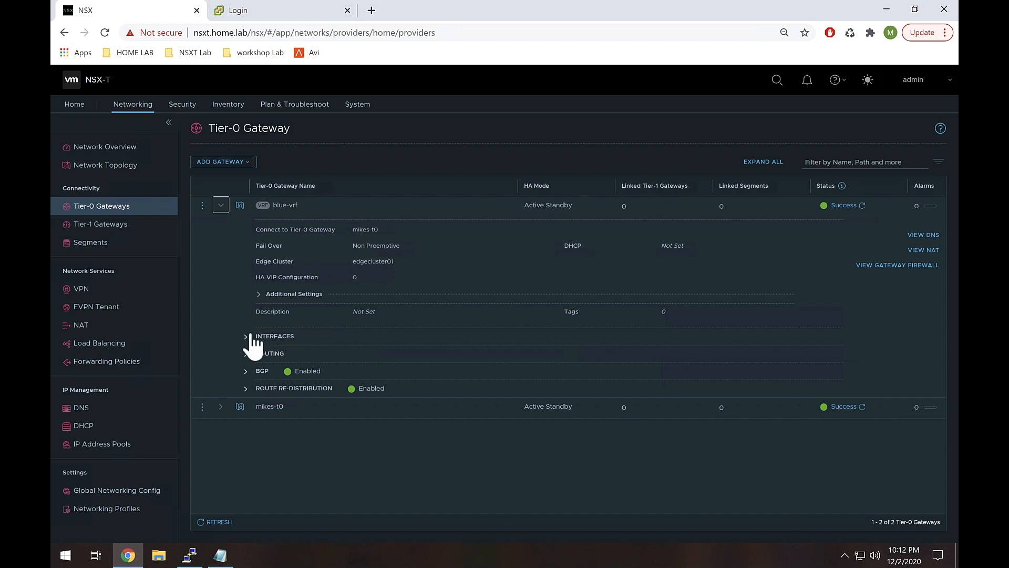
{"action": "left_click", "coordinate": [245, 336]}
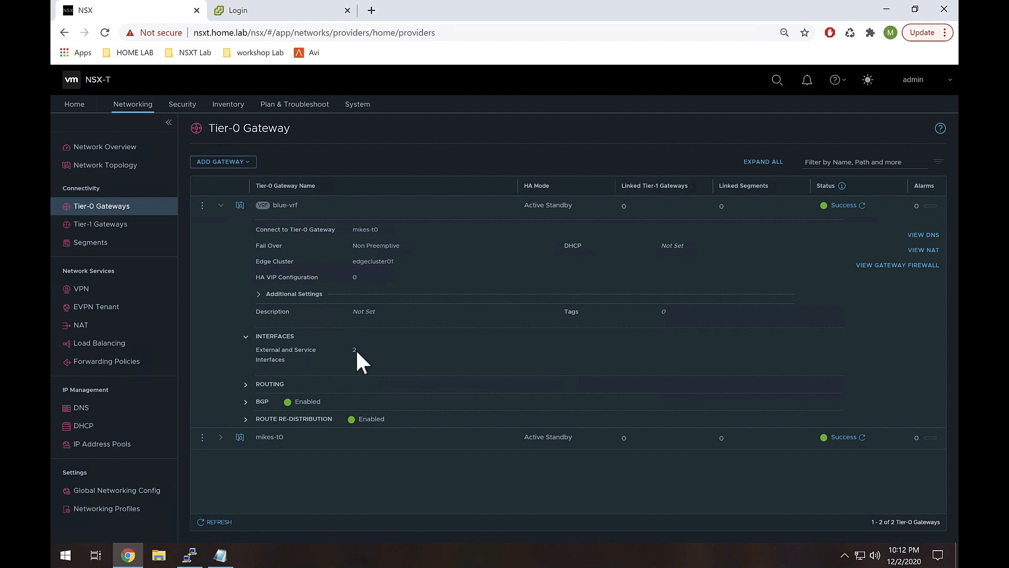
{"action": "left_click", "coordinate": [355, 349]}
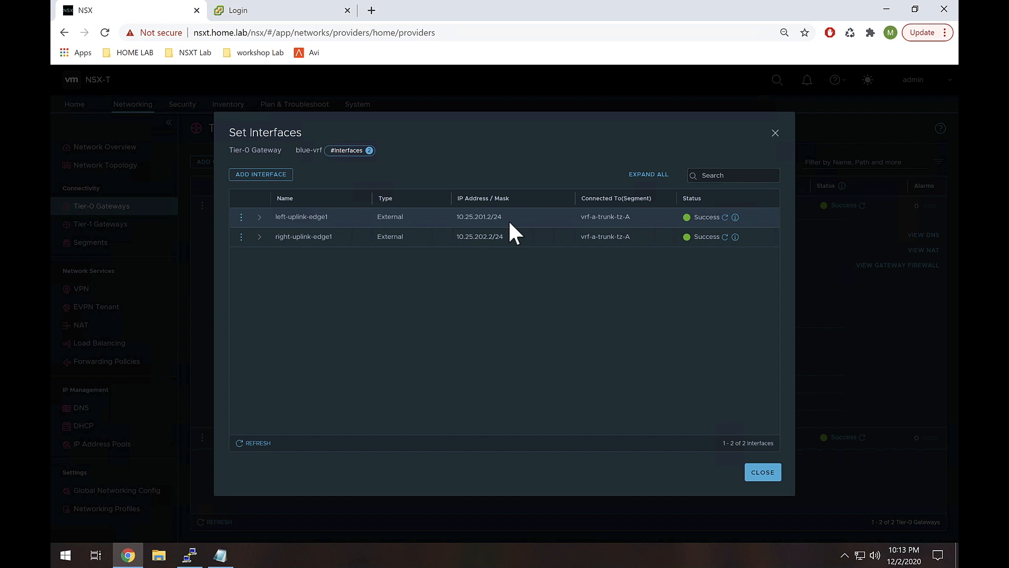
{"action": "mouse_move", "coordinate": [531, 228]}
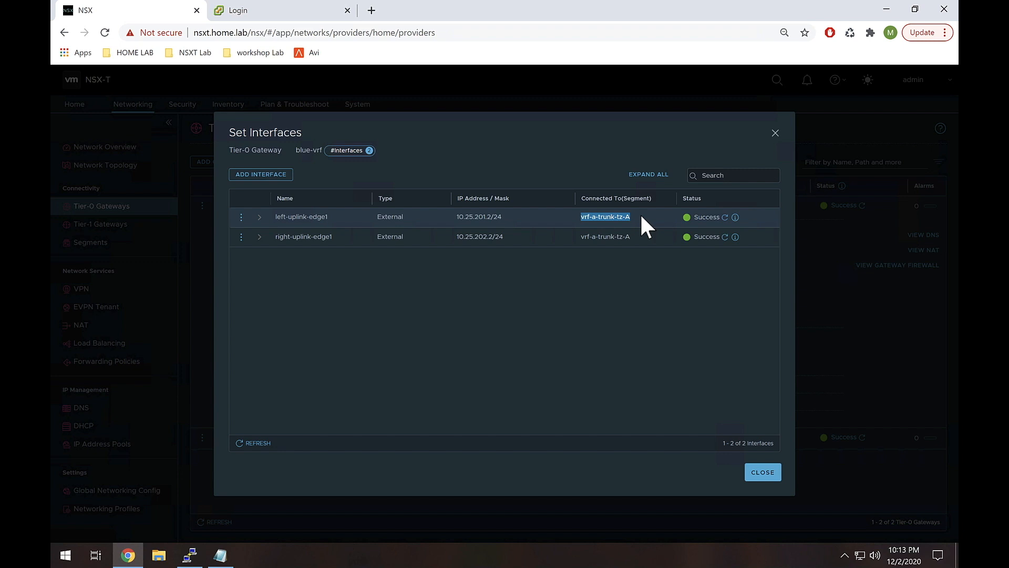
{"action": "mouse_move", "coordinate": [586, 225]}
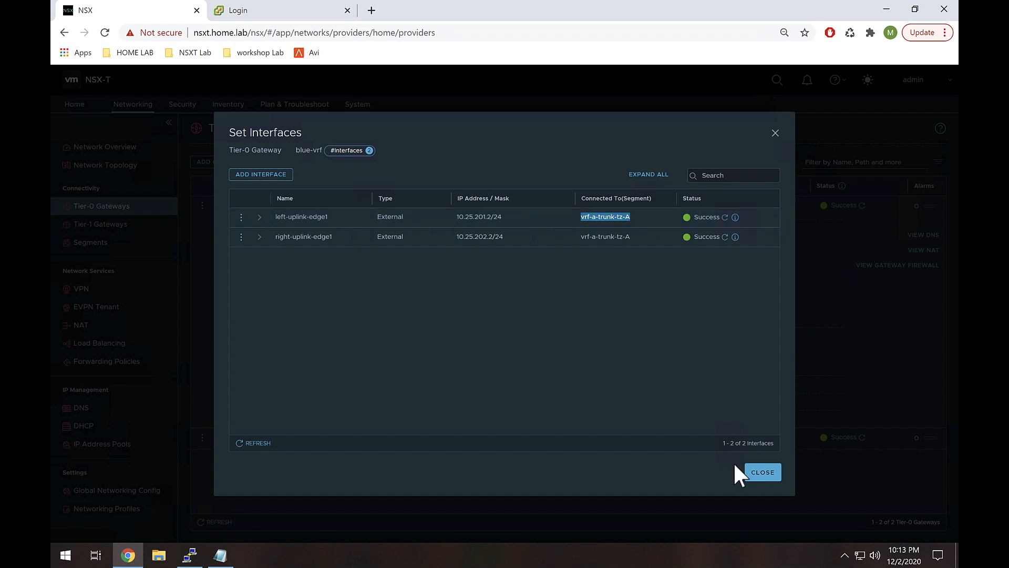
Step: Close blue-vrf's interfaces list, expand its BGP section and start editing the gateway
{"action": "left_click", "coordinate": [763, 472]}
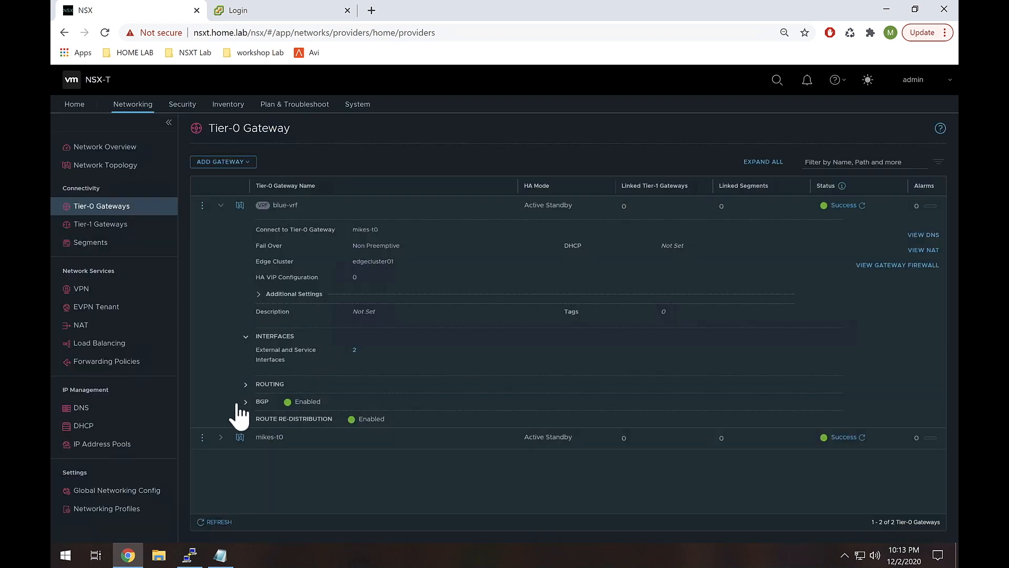
{"action": "left_click", "coordinate": [245, 401]}
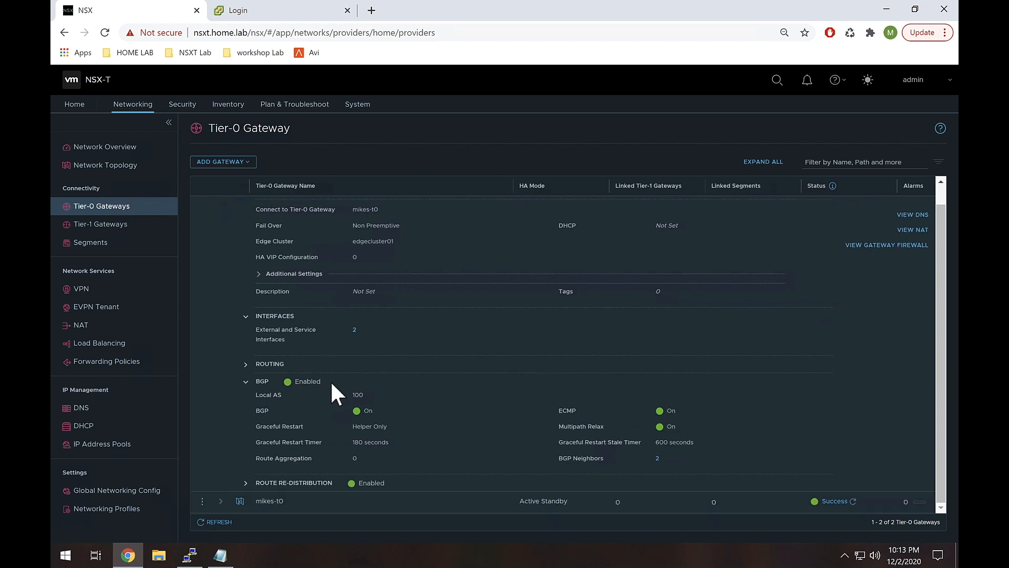
{"action": "mouse_move", "coordinate": [357, 404]}
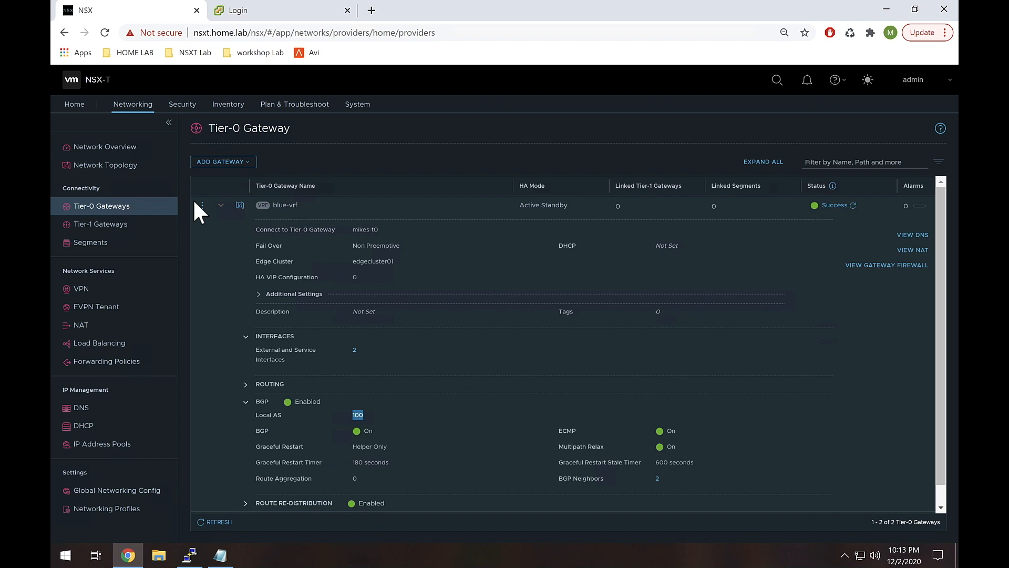
{"action": "left_click", "coordinate": [201, 205]}
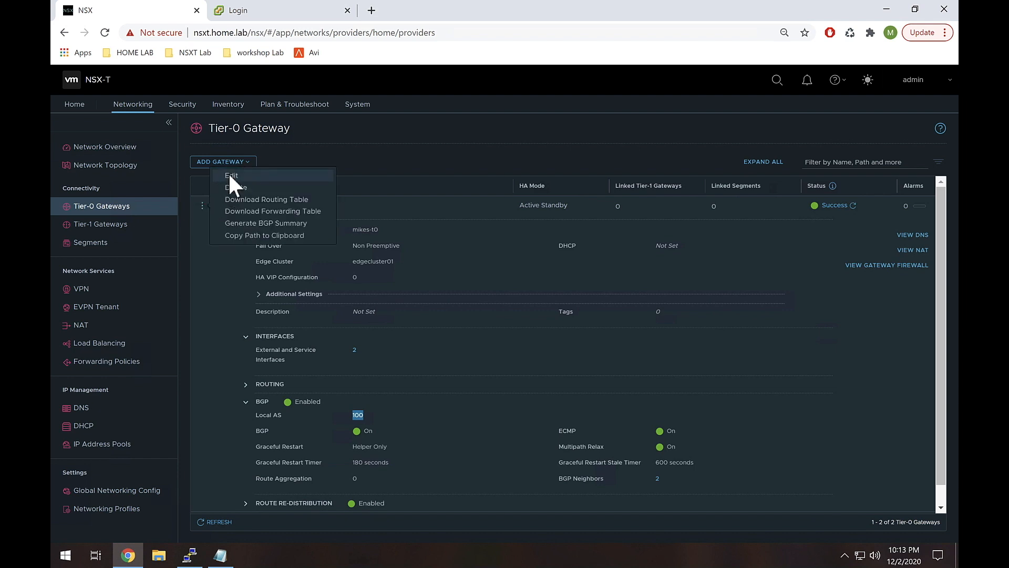
{"action": "left_click", "coordinate": [230, 176]}
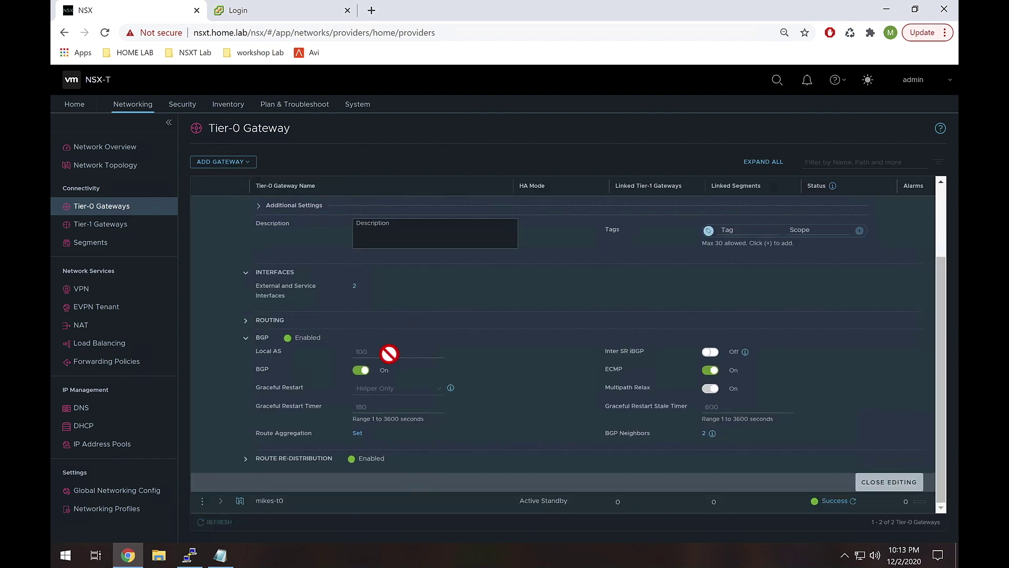
{"action": "mouse_move", "coordinate": [377, 353]}
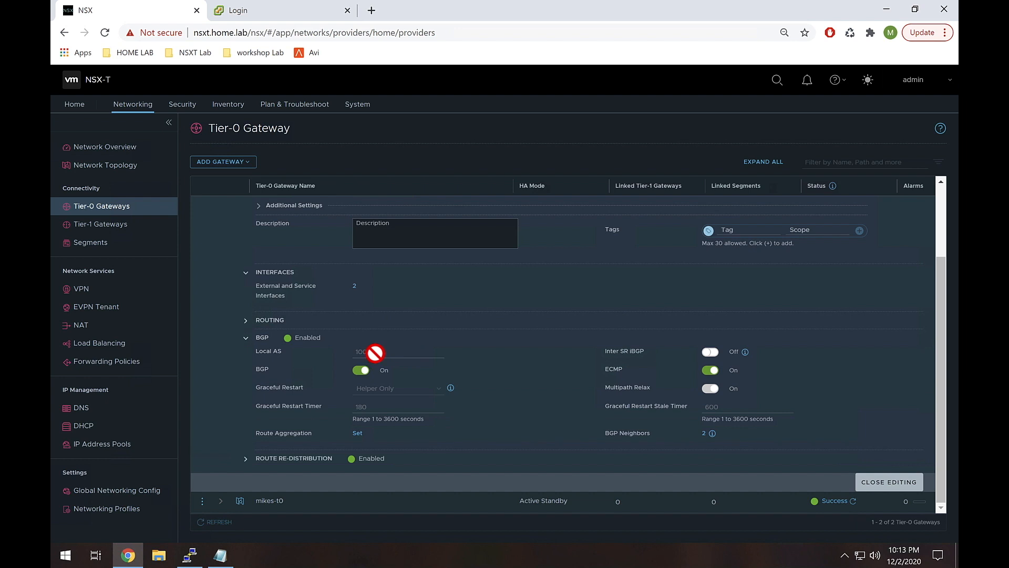
{"action": "mouse_move", "coordinate": [364, 375]}
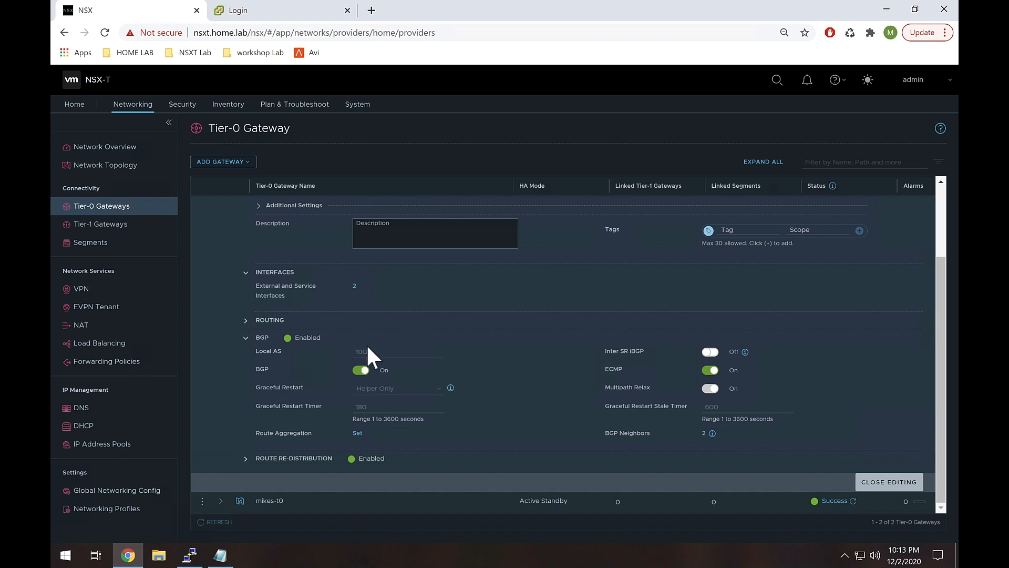
{"action": "mouse_move", "coordinate": [376, 391]}
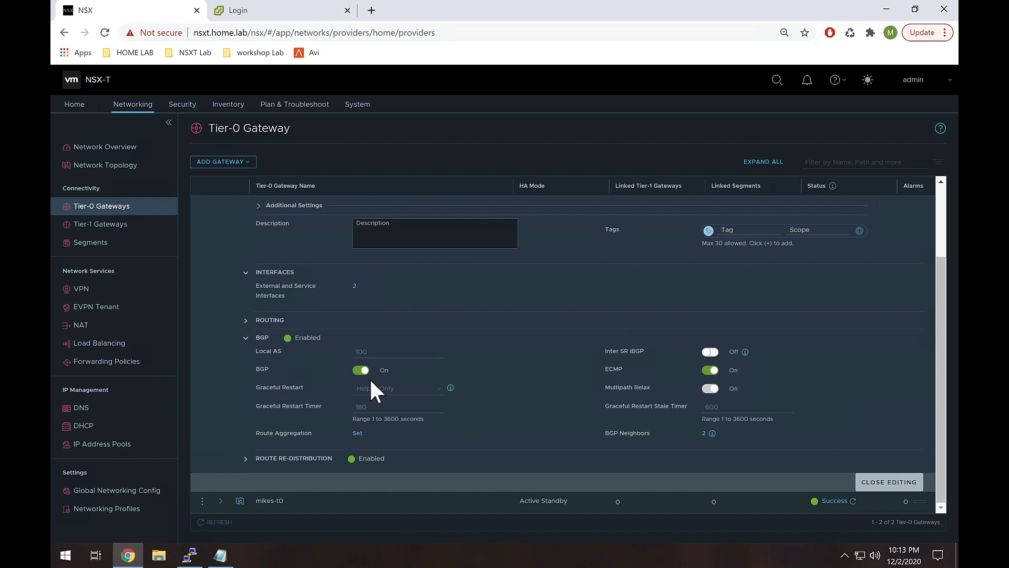
{"action": "mouse_move", "coordinate": [376, 396]}
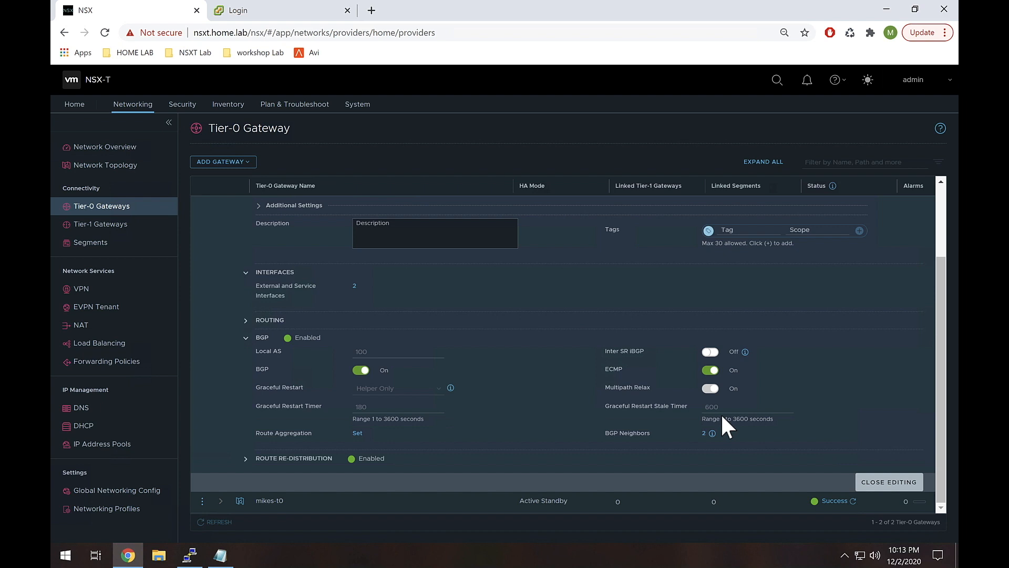
{"action": "mouse_move", "coordinate": [612, 415]}
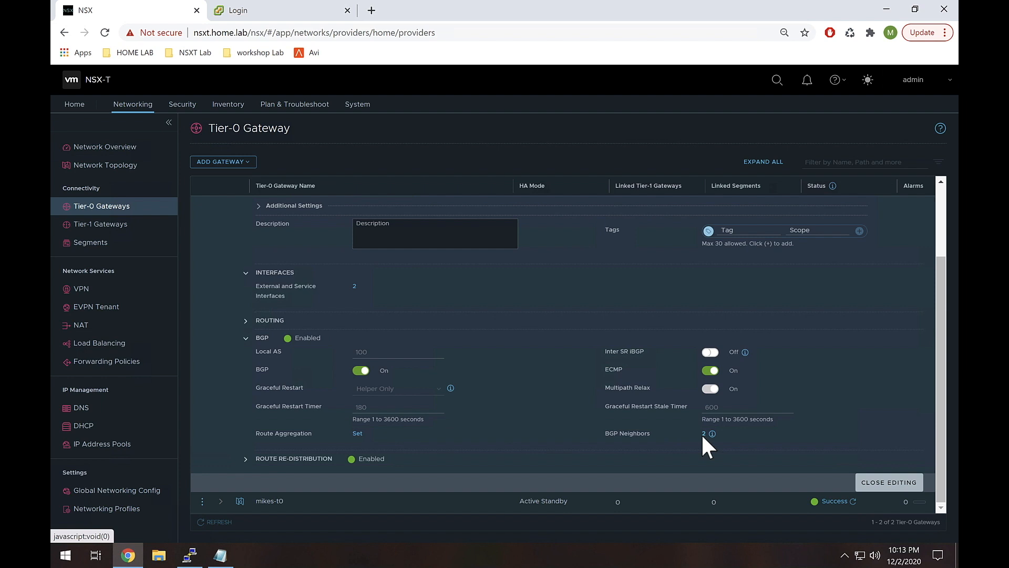
{"action": "left_click", "coordinate": [704, 433]}
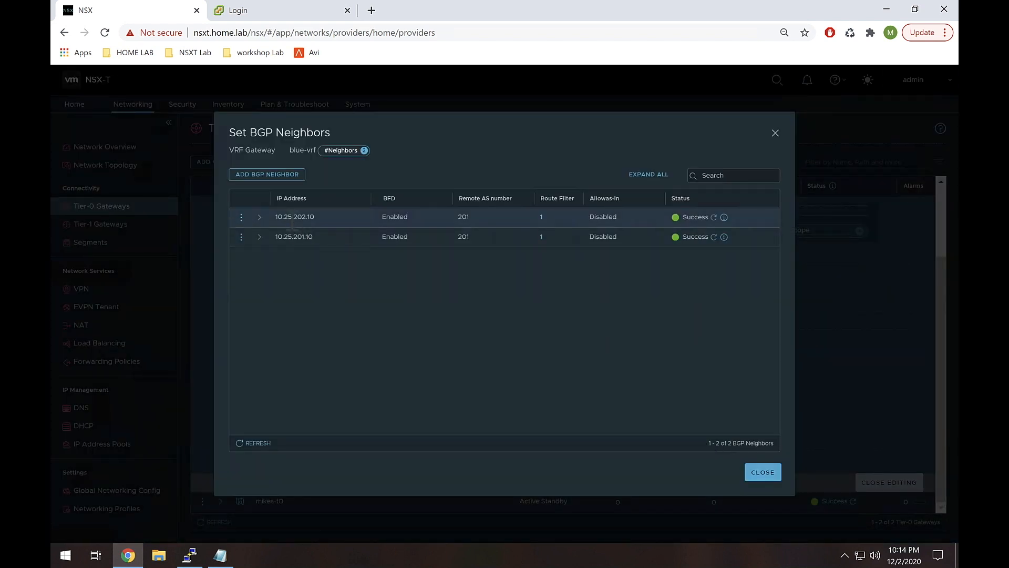
{"action": "double_click", "coordinate": [291, 217]}
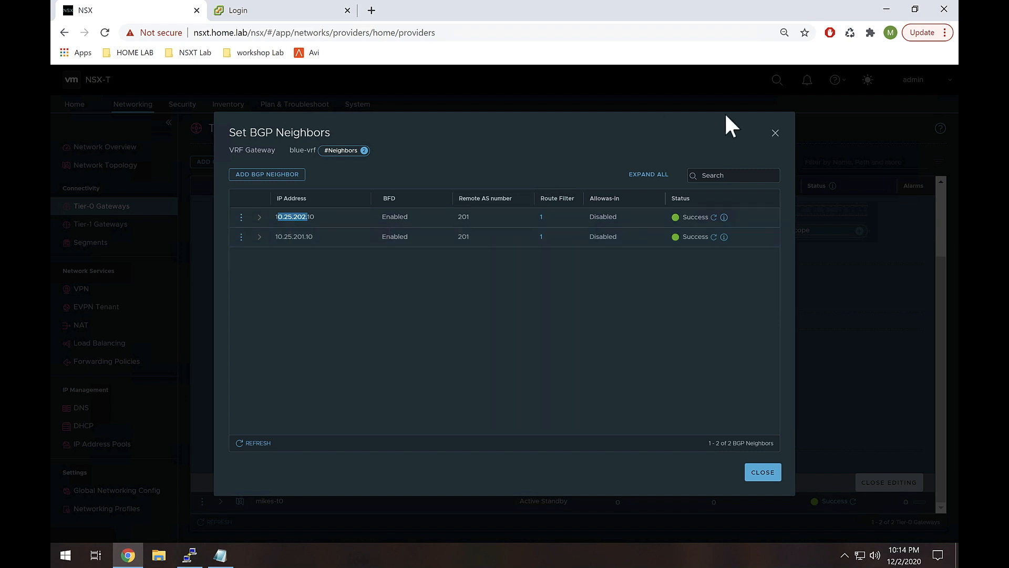
{"action": "left_click", "coordinate": [762, 472]}
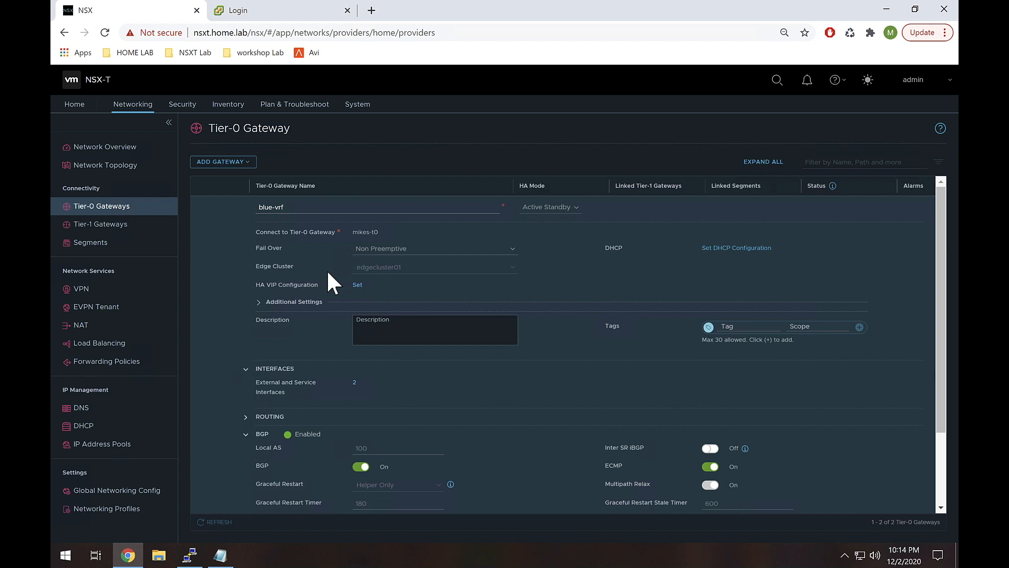
Step: Close editing of blue-vrf, then reopen it for editing to check the locked fields
{"action": "scroll", "scroll_direction": "down", "scroll_amount": 3}
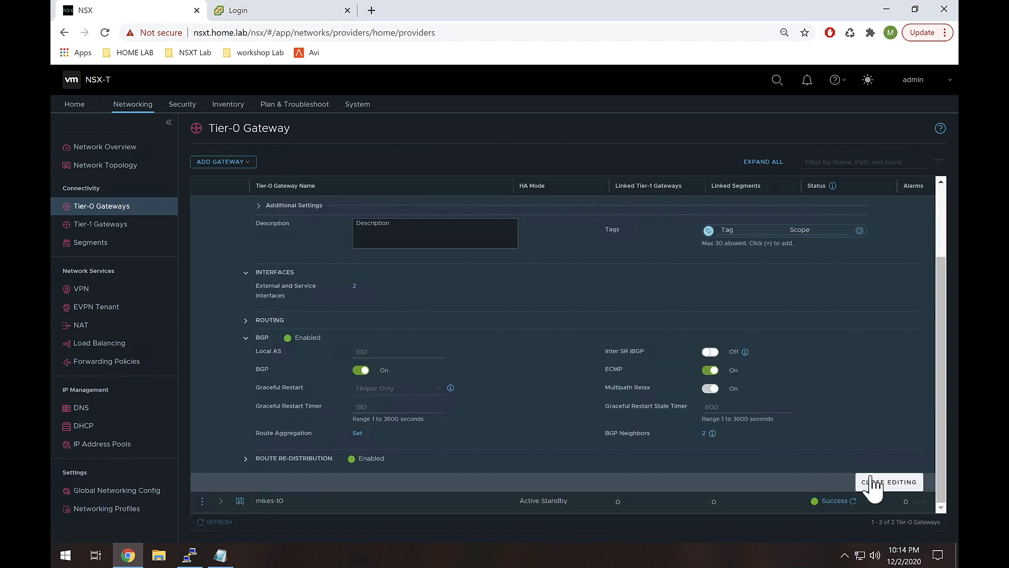
{"action": "left_click", "coordinate": [890, 482]}
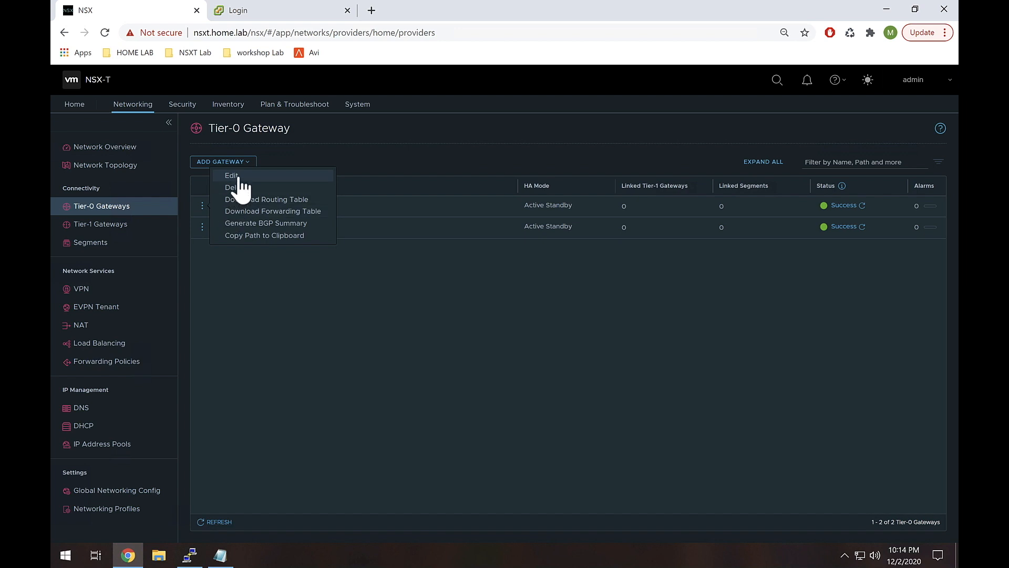
{"action": "left_click", "coordinate": [231, 176]}
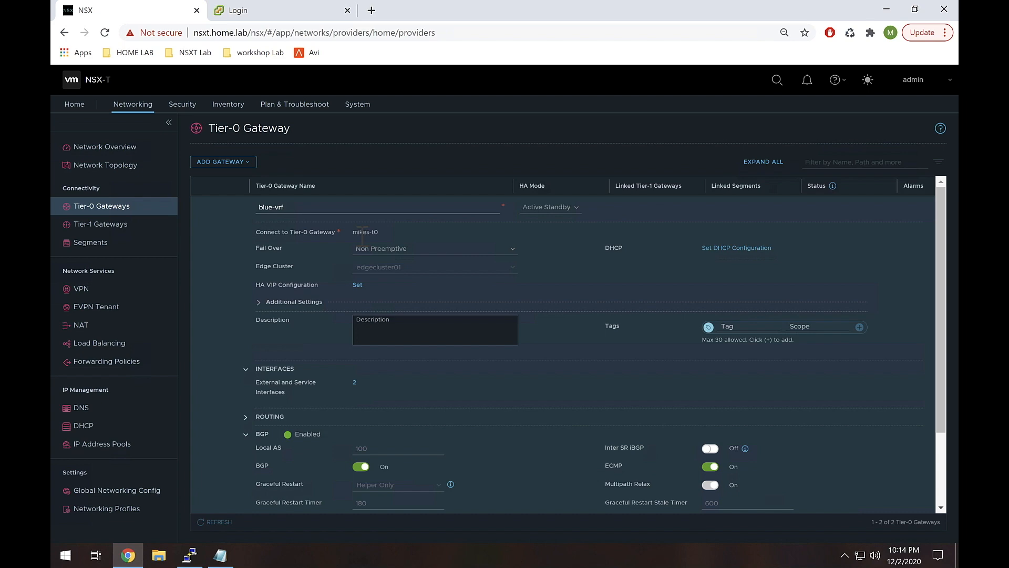
{"action": "mouse_move", "coordinate": [542, 207]}
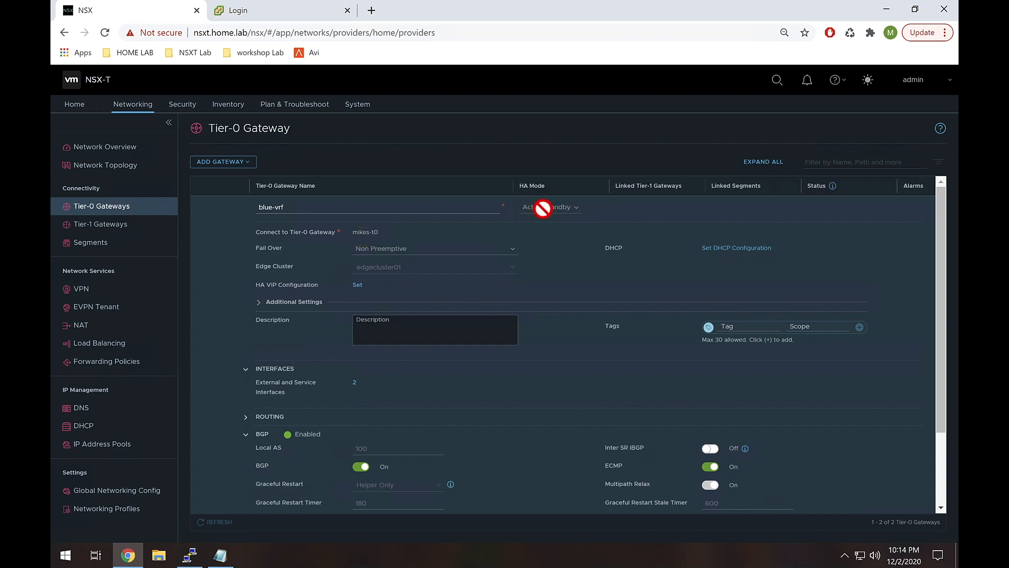
{"action": "mouse_move", "coordinate": [399, 286]}
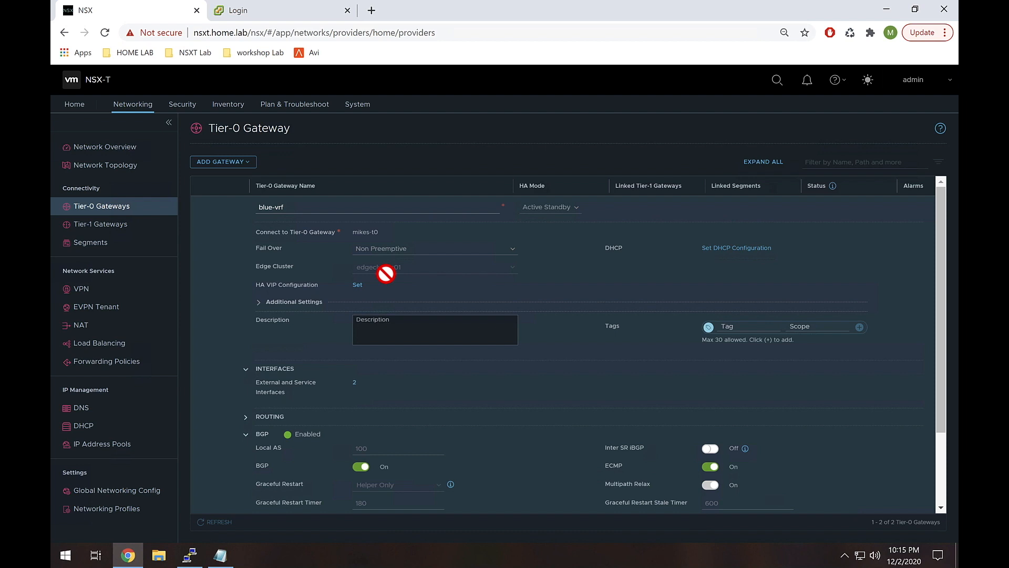
{"action": "mouse_move", "coordinate": [575, 370]}
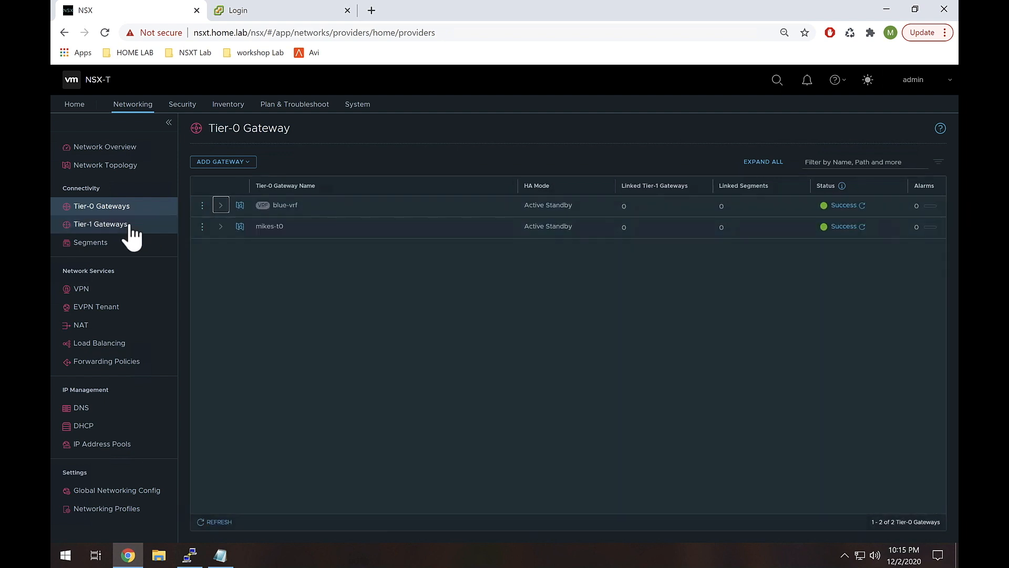
Step: Edit test-t1 under Tier-1 Gateways, link it to blue-vrf, save and close editing
{"action": "left_click", "coordinate": [101, 223]}
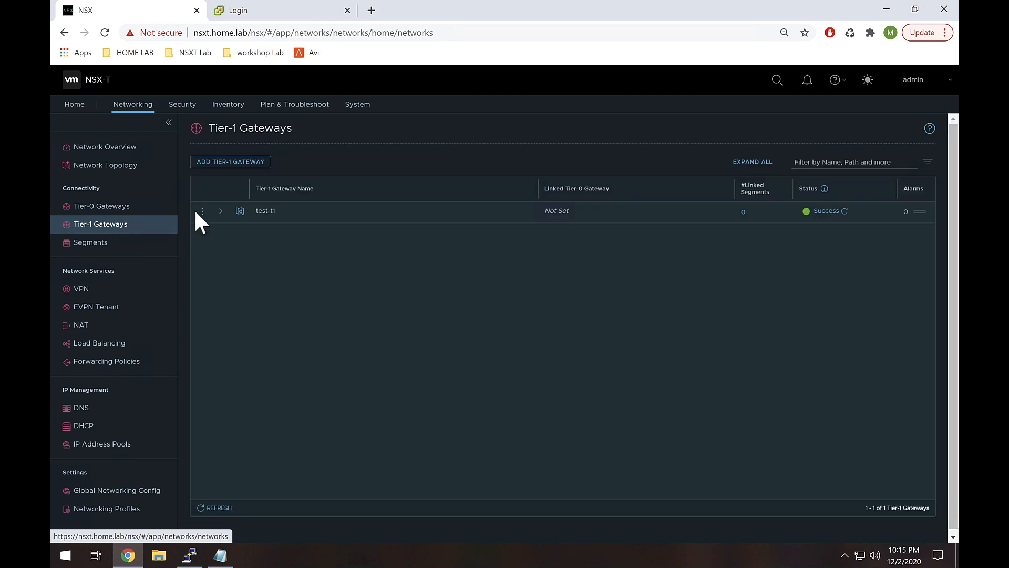
{"action": "mouse_move", "coordinate": [534, 232]}
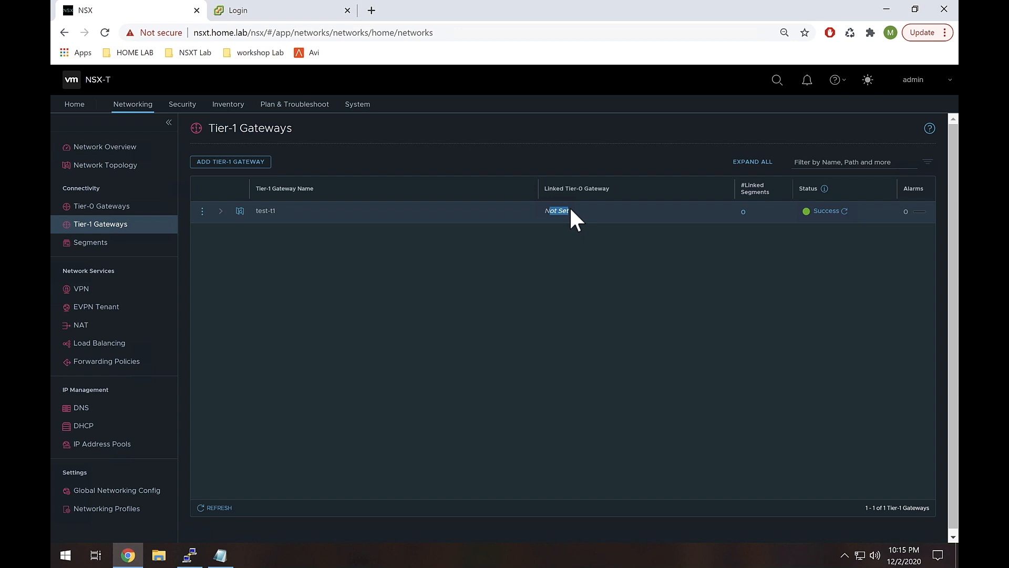
{"action": "left_click", "coordinate": [202, 210]}
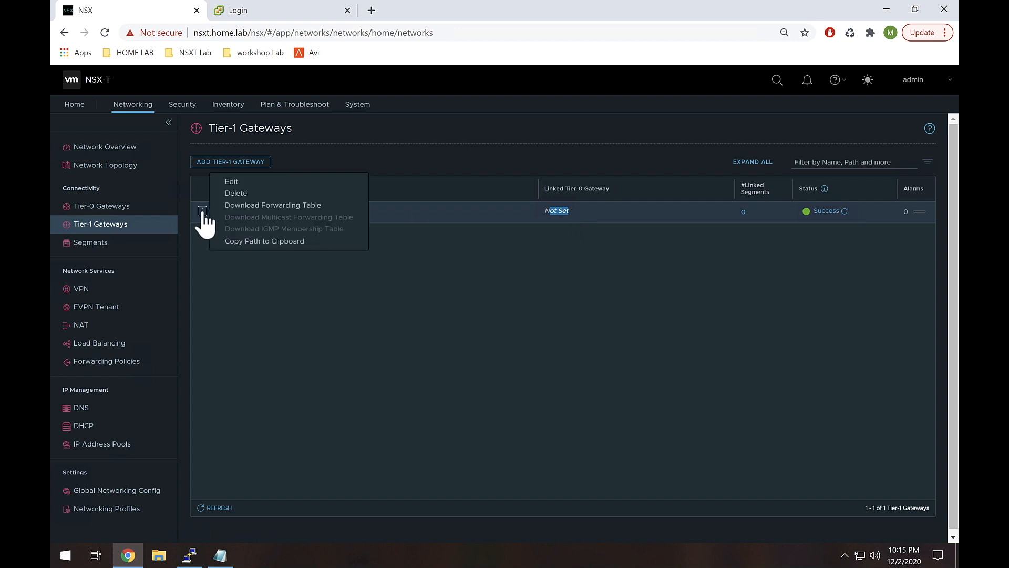
{"action": "left_click", "coordinate": [231, 181]}
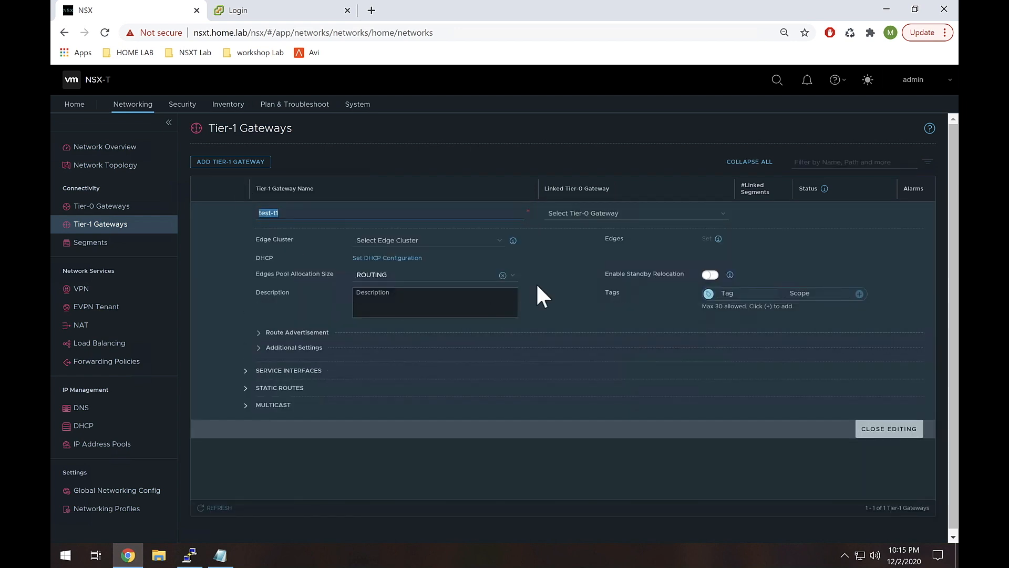
{"action": "left_click", "coordinate": [634, 214]}
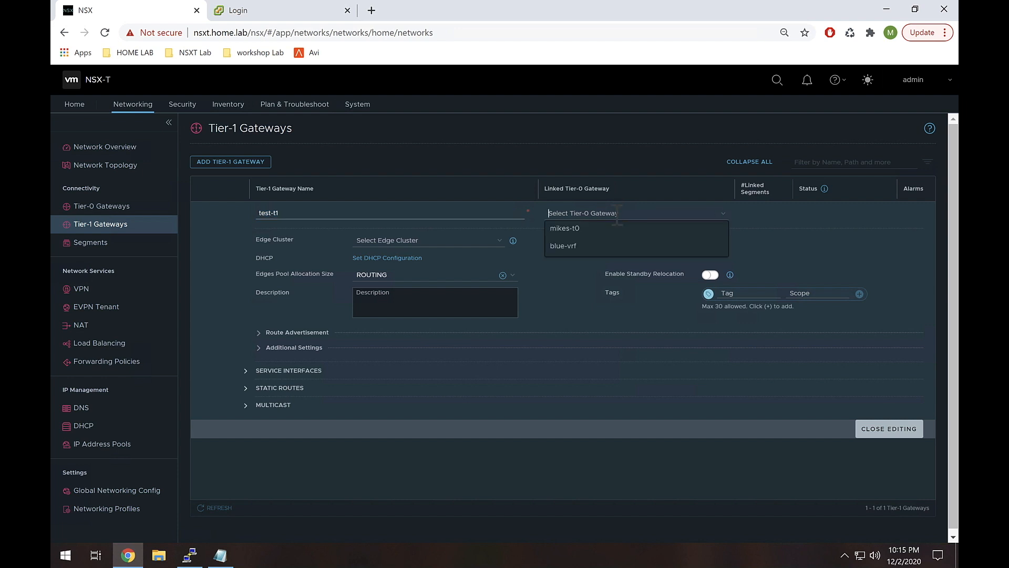
{"action": "mouse_move", "coordinate": [591, 251]}
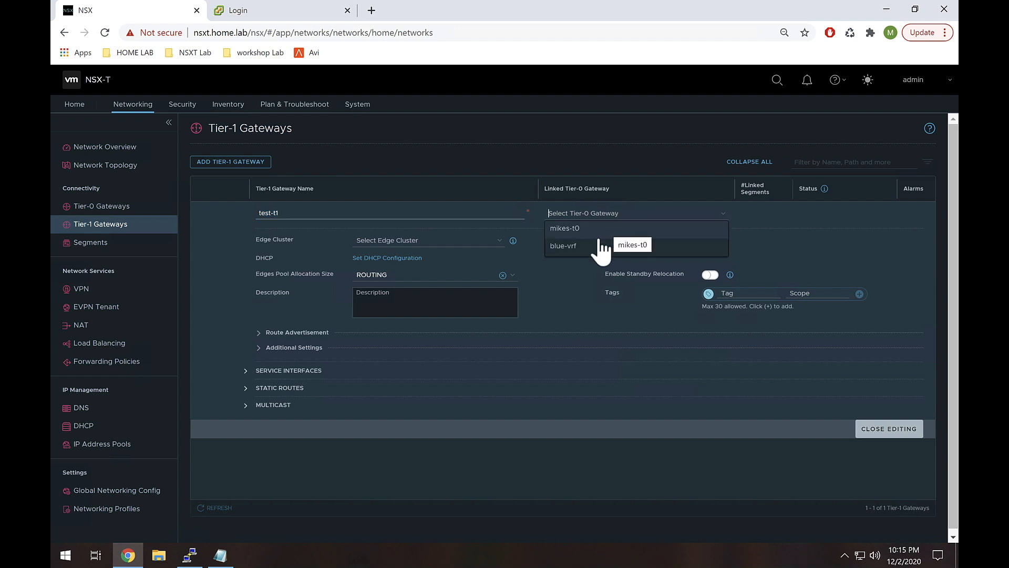
{"action": "mouse_move", "coordinate": [592, 248]}
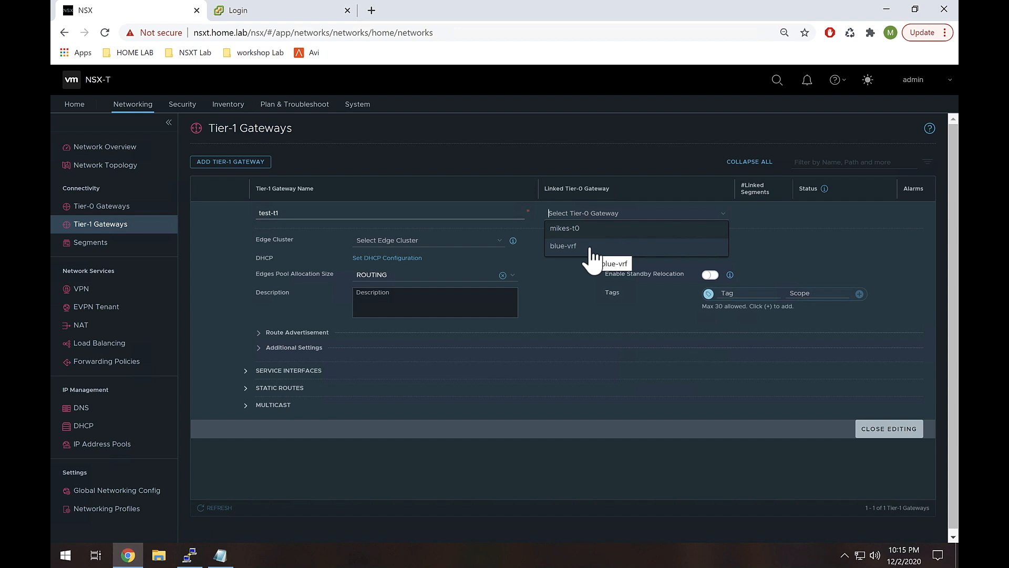
{"action": "left_click", "coordinate": [563, 245]}
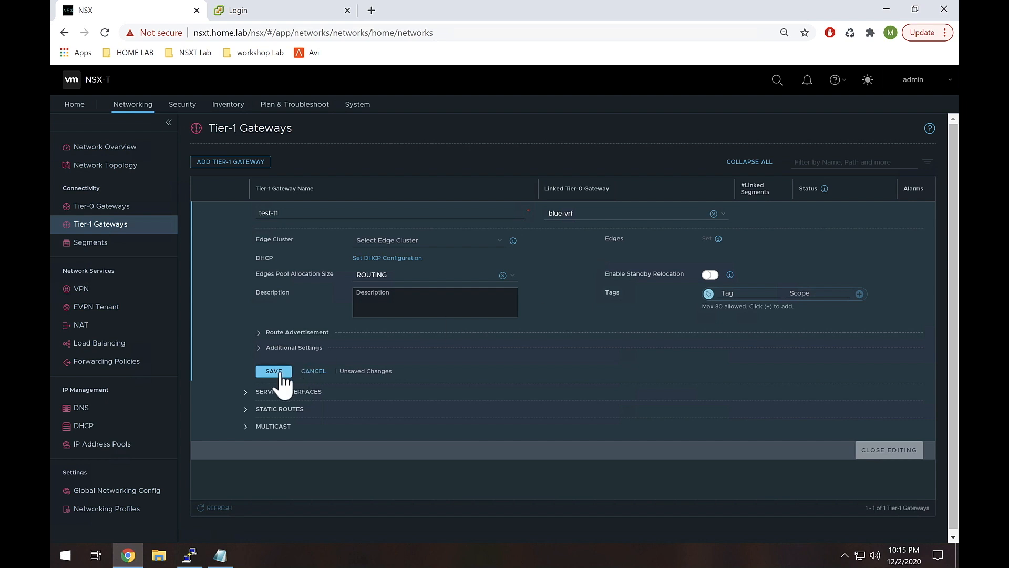
{"action": "left_click", "coordinate": [274, 371]}
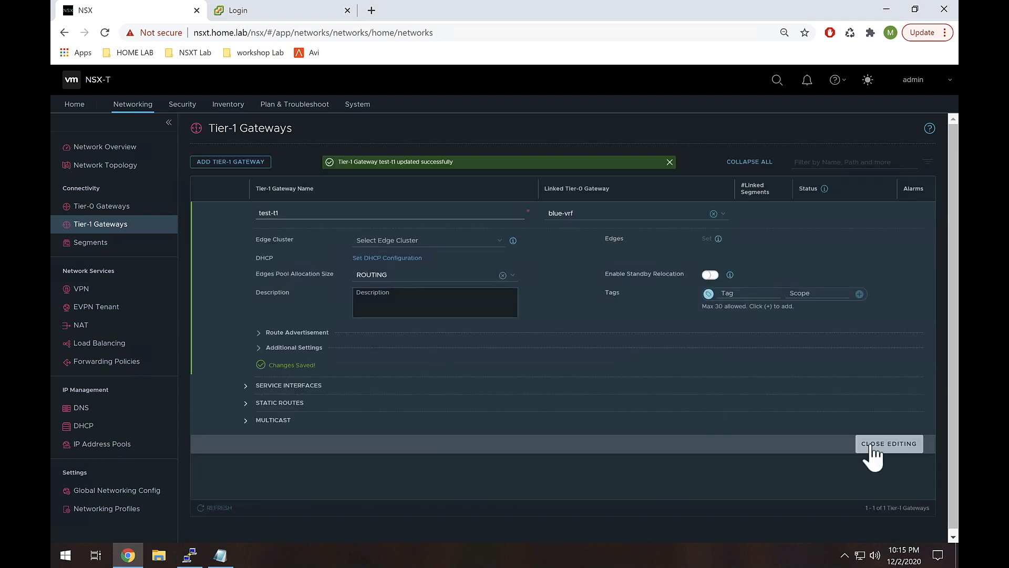
{"action": "left_click", "coordinate": [888, 444]}
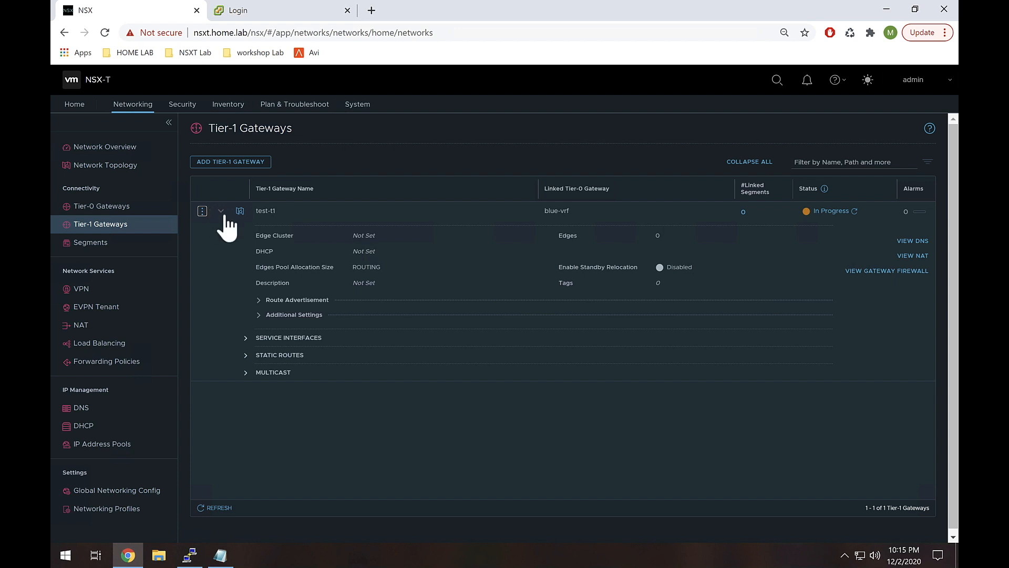
{"action": "left_click", "coordinate": [221, 210]}
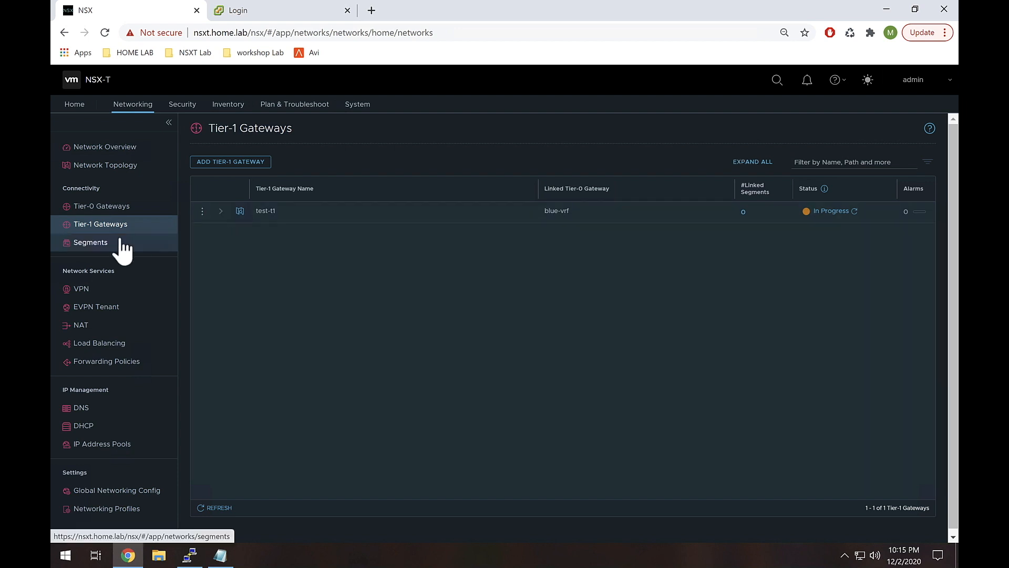
Step: Edit the web-seg-blue segment to use test-t1 as Connected Gateway and save it
{"action": "left_click", "coordinate": [90, 241]}
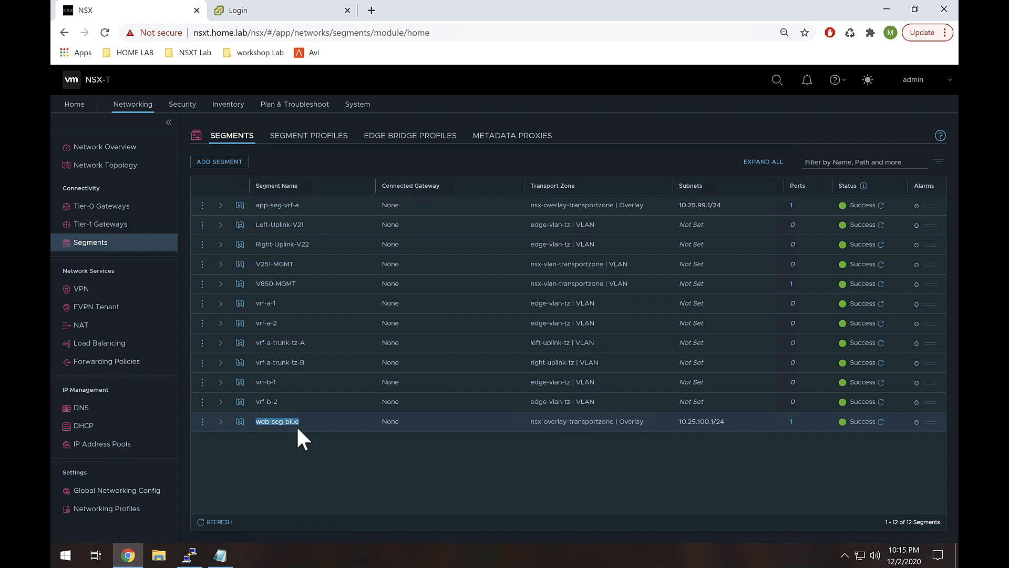
{"action": "mouse_move", "coordinate": [384, 430]}
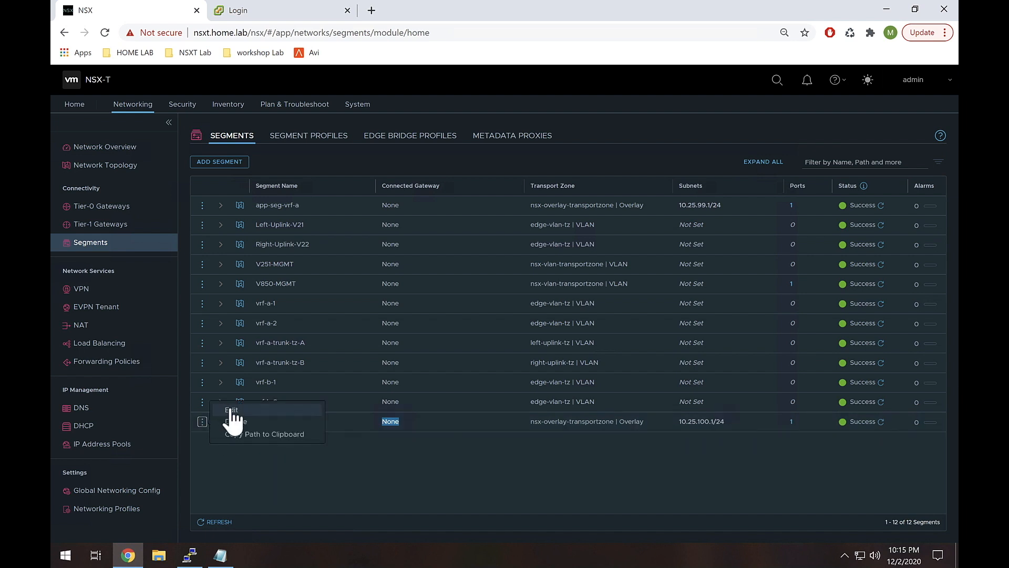
{"action": "left_click", "coordinate": [230, 411]}
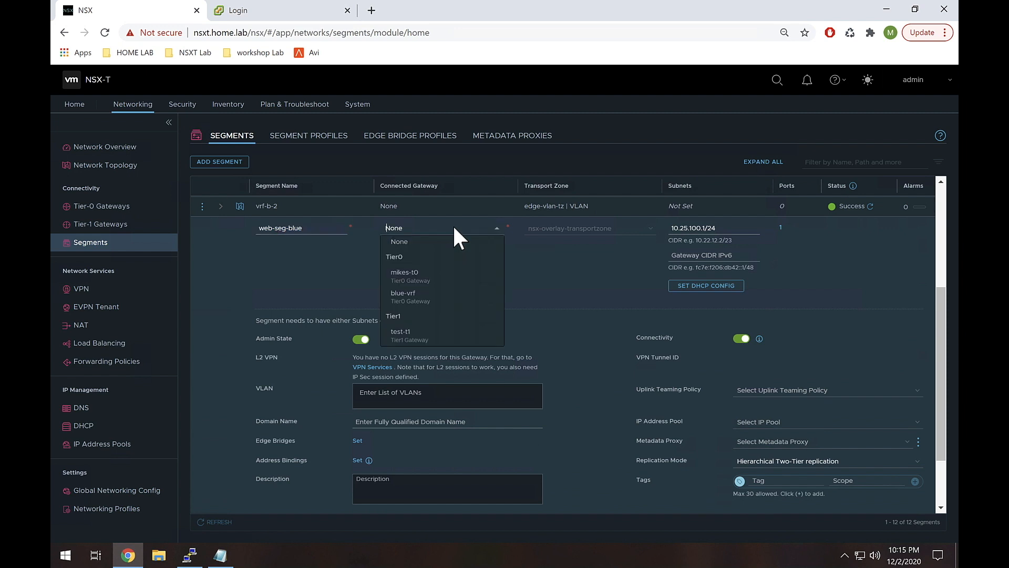
{"action": "mouse_move", "coordinate": [444, 275]}
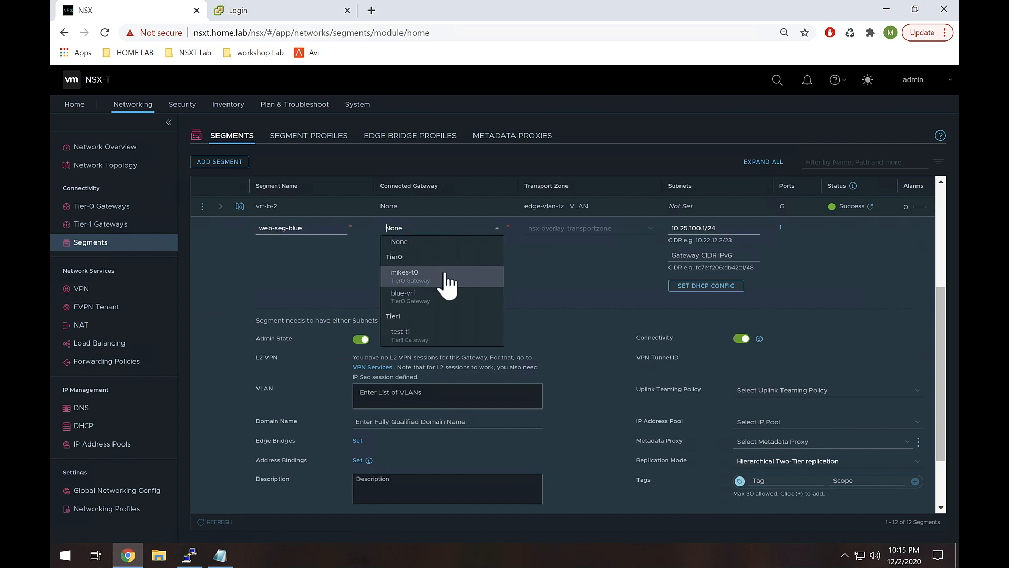
{"action": "mouse_move", "coordinate": [424, 334]}
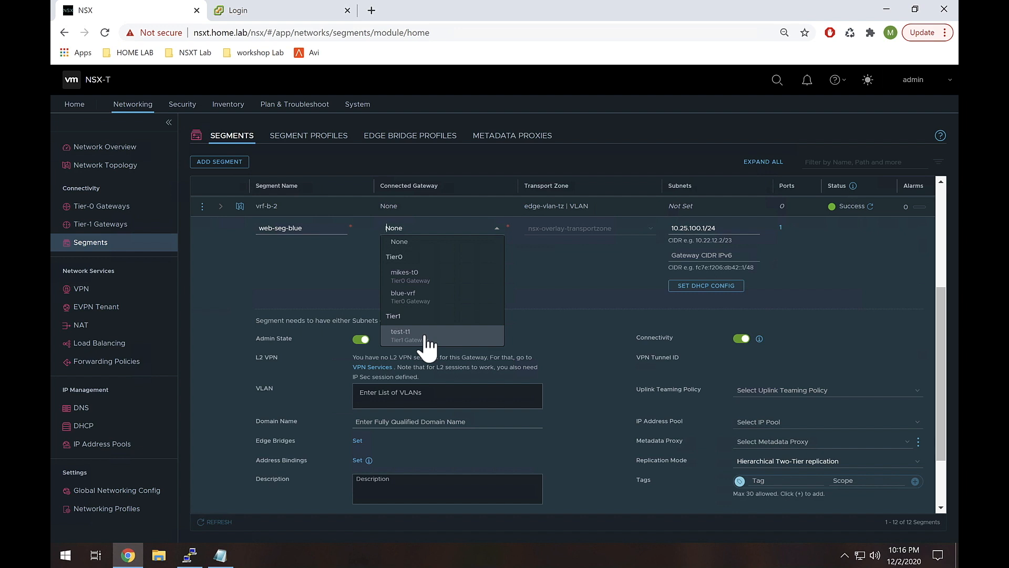
{"action": "mouse_move", "coordinate": [430, 313]}
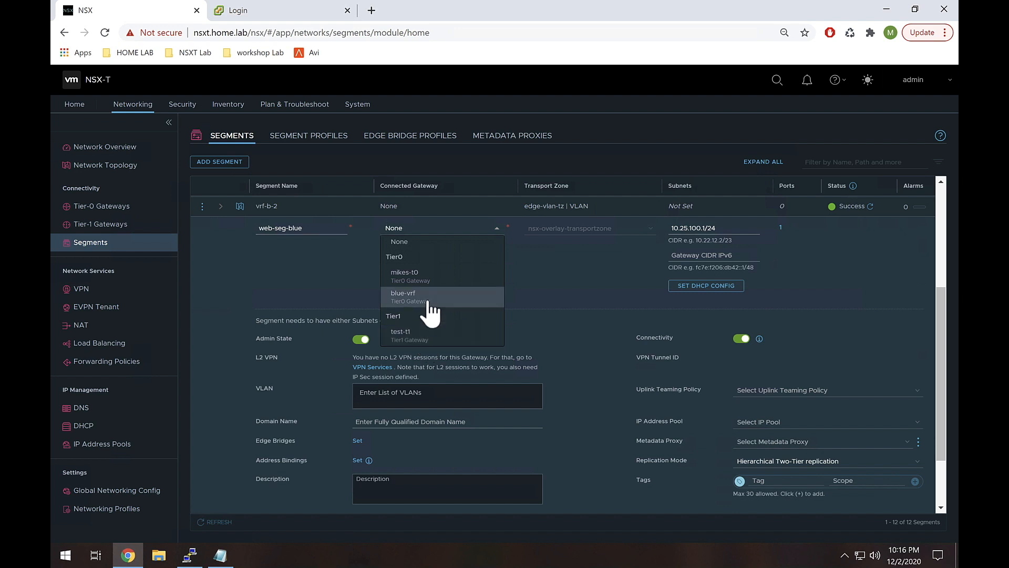
{"action": "mouse_move", "coordinate": [467, 316]}
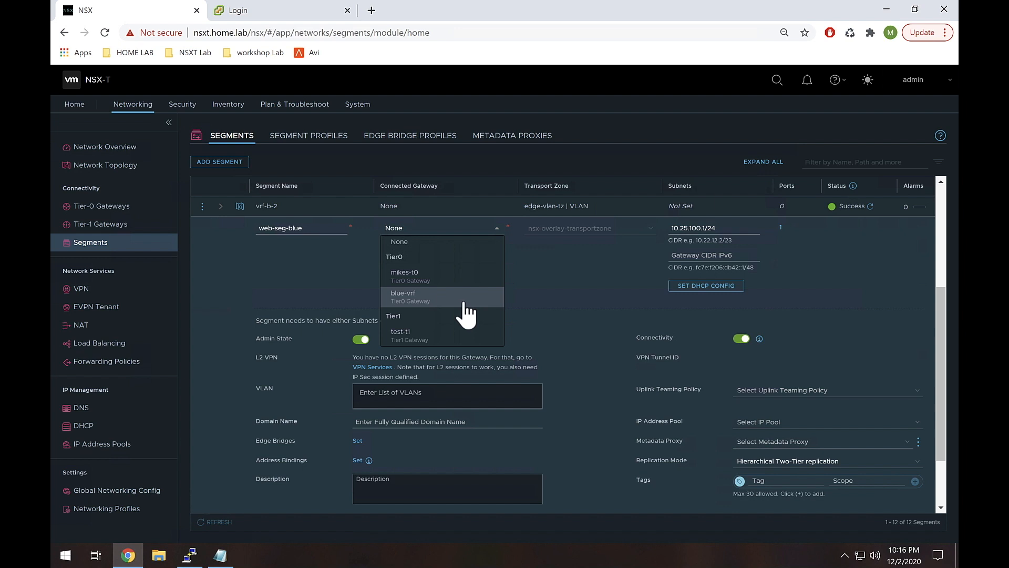
{"action": "mouse_move", "coordinate": [444, 335]}
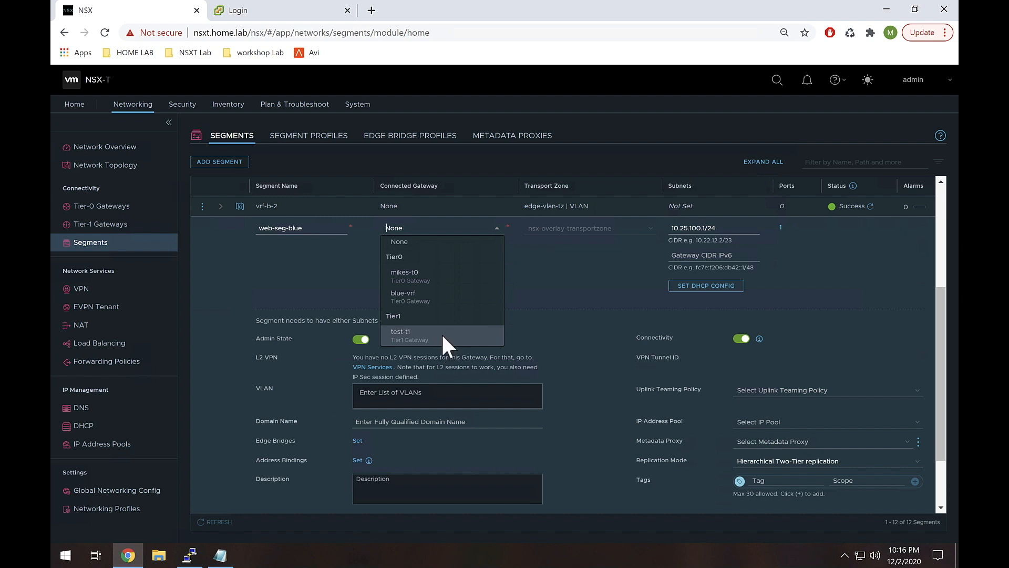
{"action": "left_click", "coordinate": [401, 334]}
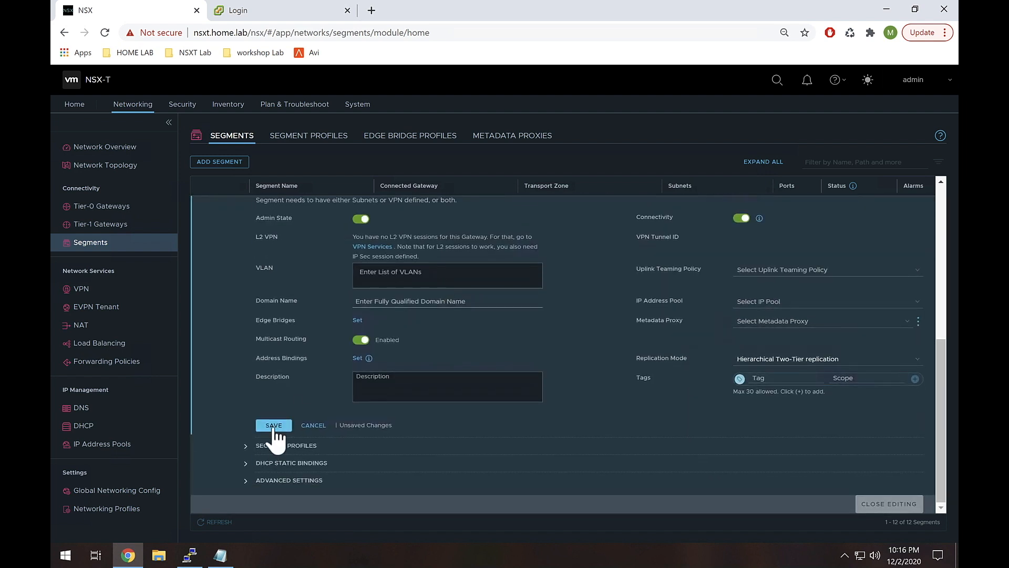
{"action": "left_click", "coordinate": [273, 426]}
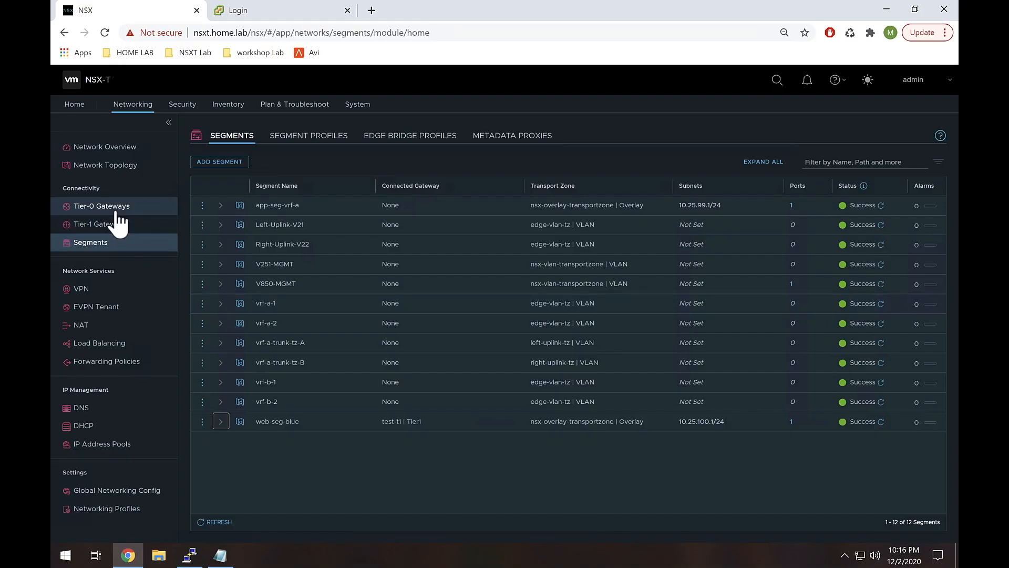
{"action": "left_click", "coordinate": [101, 206]}
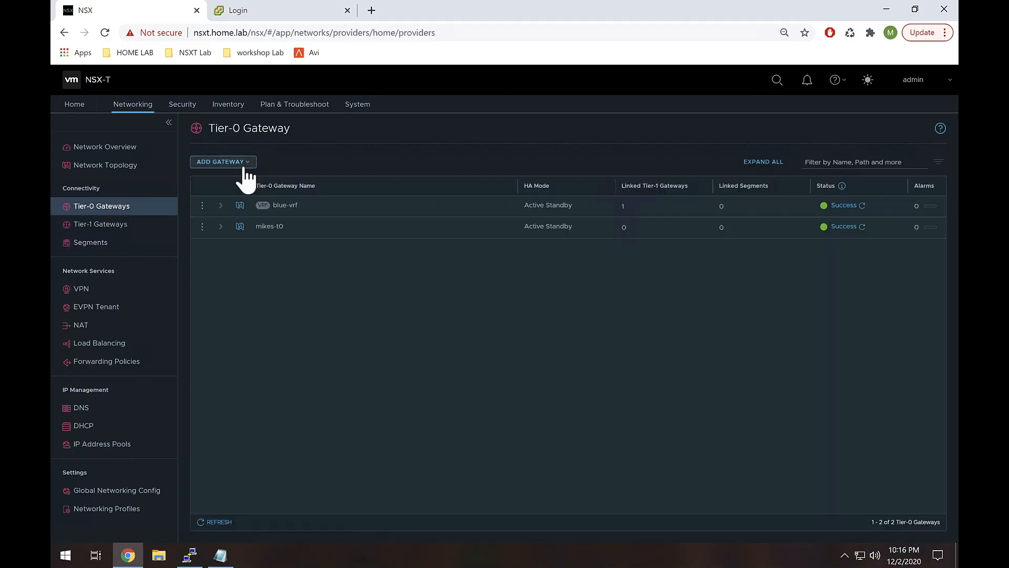
{"action": "mouse_move", "coordinate": [258, 187]}
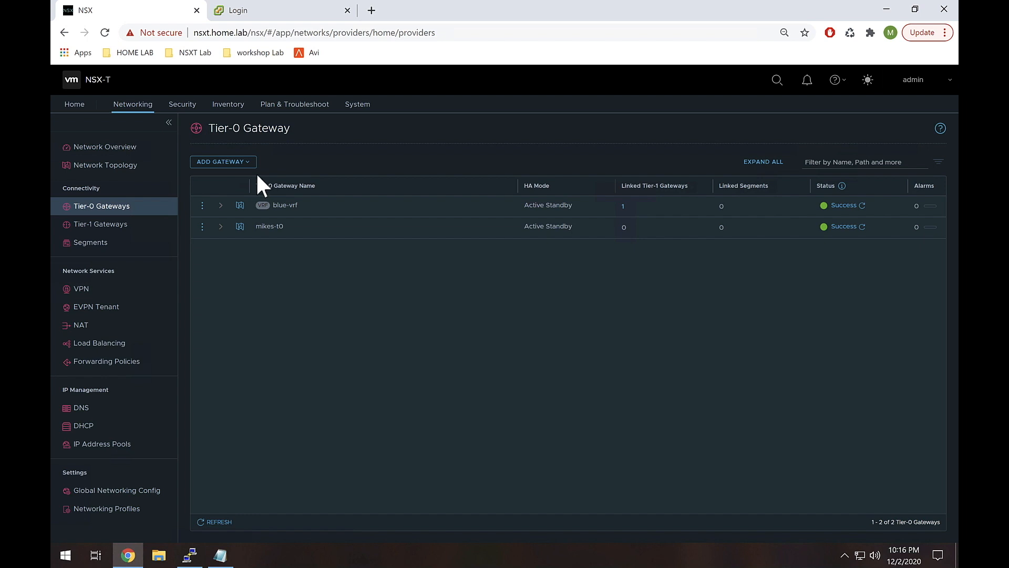
{"action": "mouse_move", "coordinate": [258, 174]}
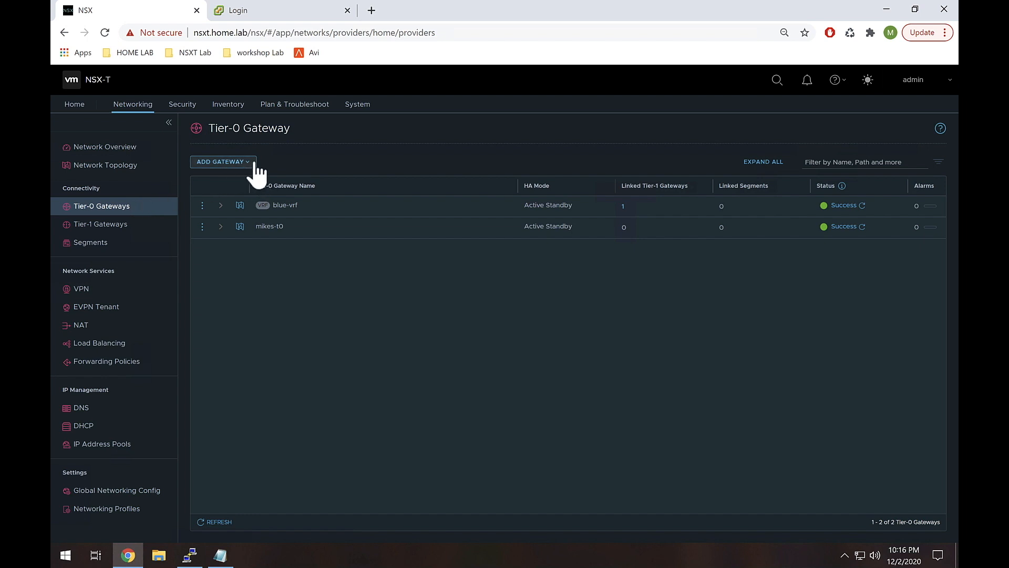
Step: Add a VRF gateway named red-vrf connected to Tier-0 gateway mikes-t0 and save it
{"action": "left_click", "coordinate": [222, 161]}
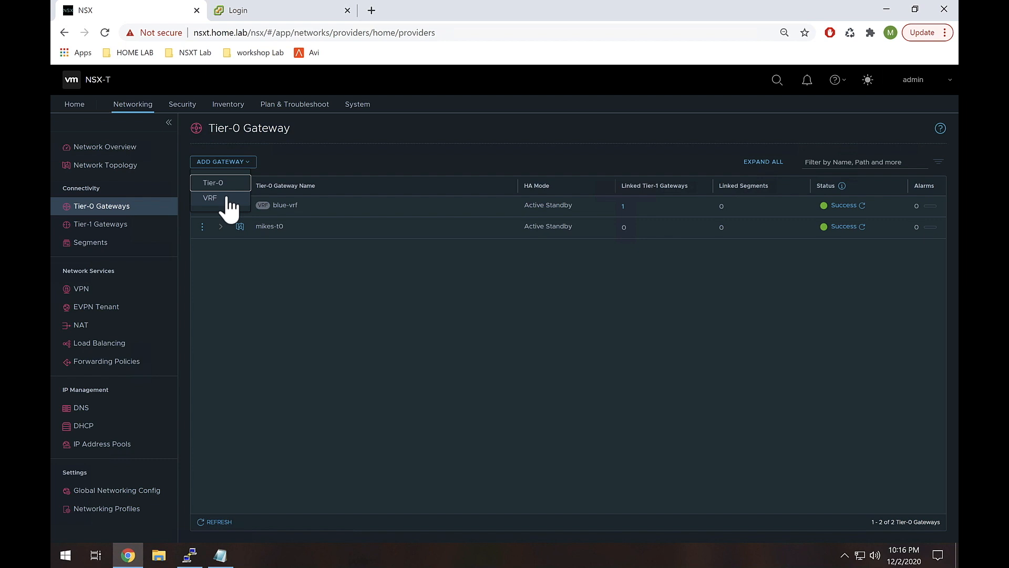
{"action": "left_click", "coordinate": [209, 197]}
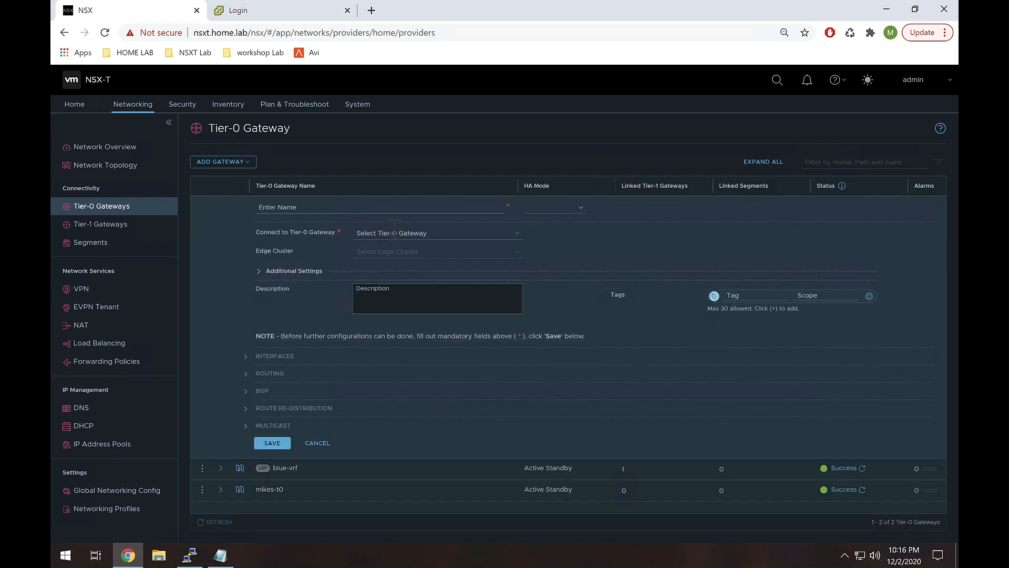
{"action": "mouse_move", "coordinate": [447, 231]}
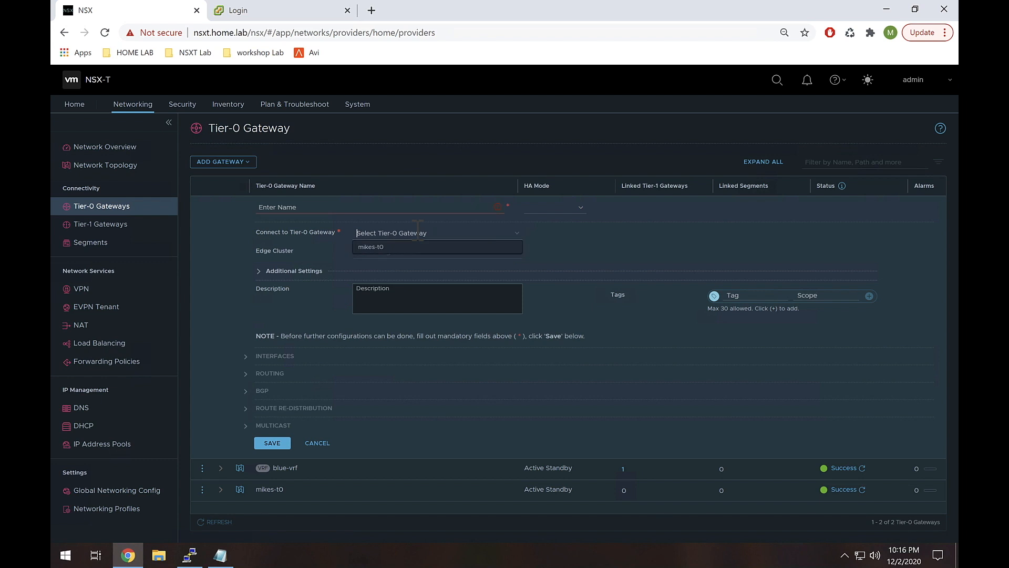
{"action": "type", "text": "red-vrf"}
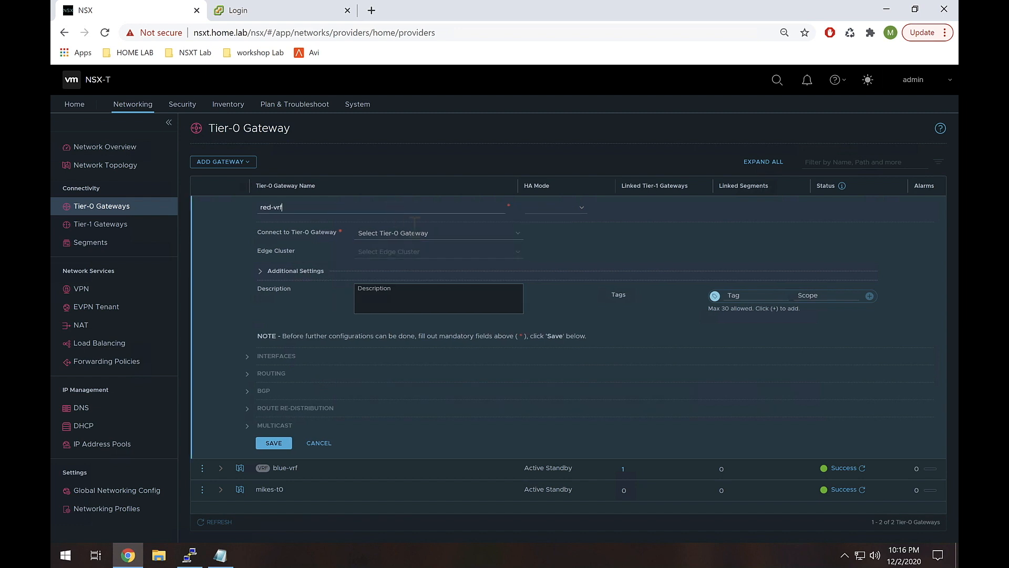
{"action": "left_click", "coordinate": [437, 232]}
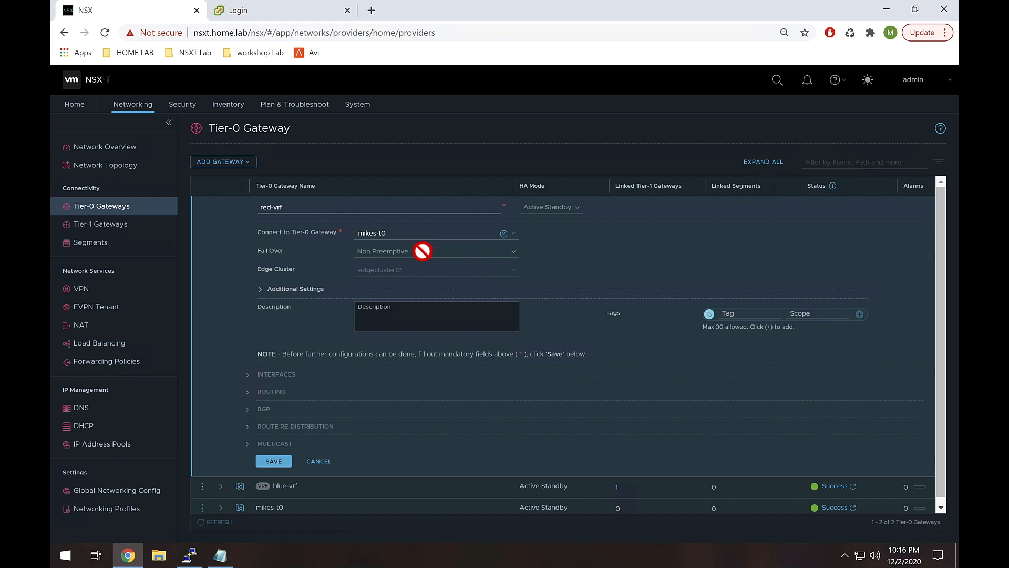
{"action": "mouse_move", "coordinate": [557, 208]}
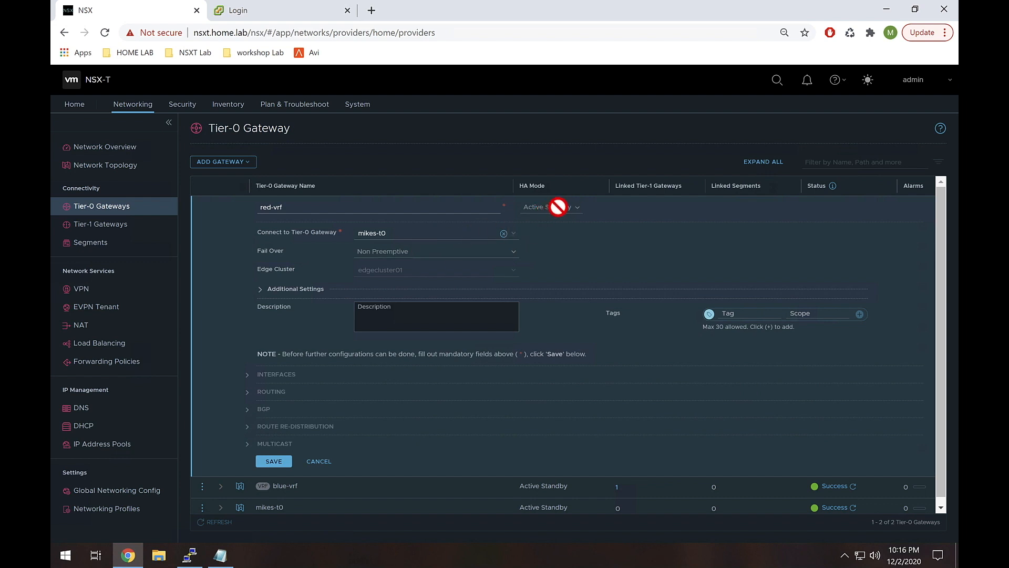
{"action": "left_click", "coordinate": [503, 232]}
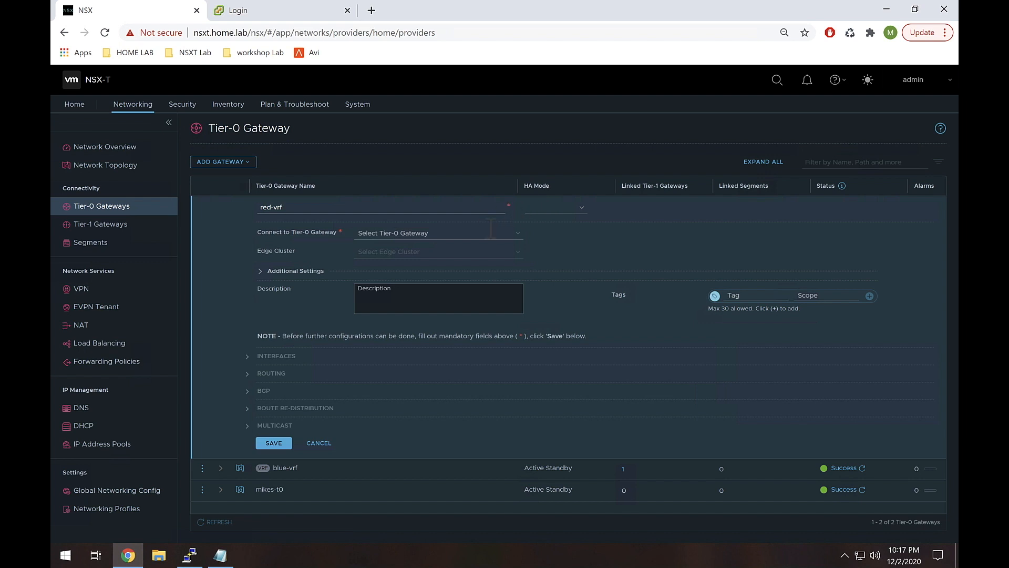
{"action": "left_click", "coordinate": [438, 232]}
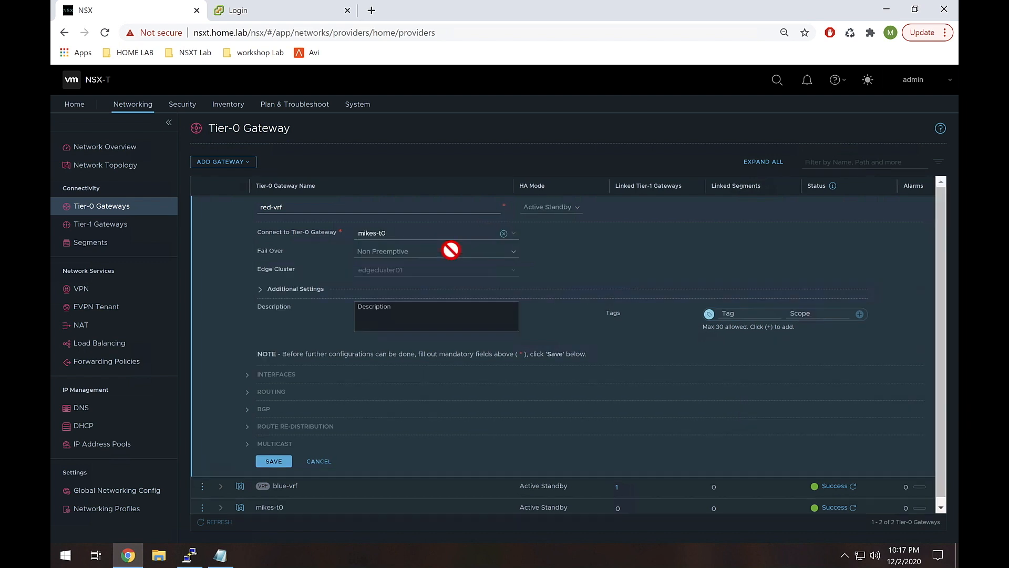
{"action": "mouse_move", "coordinate": [387, 266]}
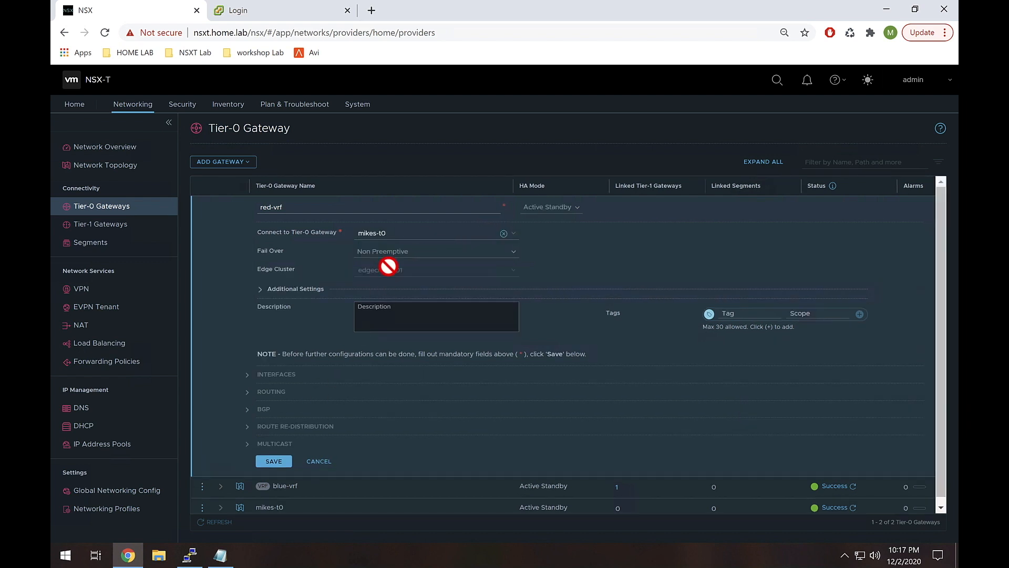
{"action": "left_click", "coordinate": [274, 460]}
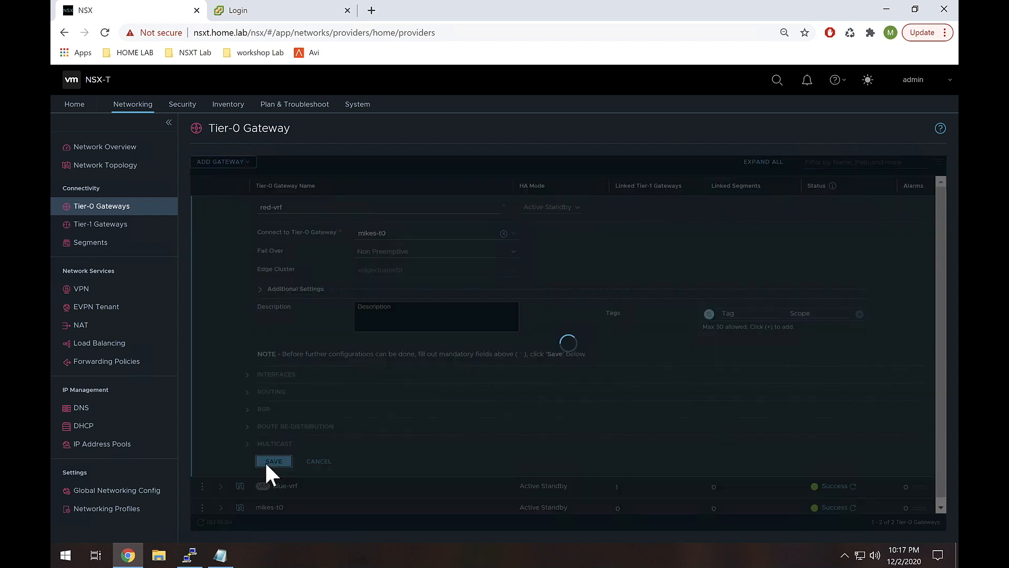
{"action": "left_click", "coordinate": [273, 461]}
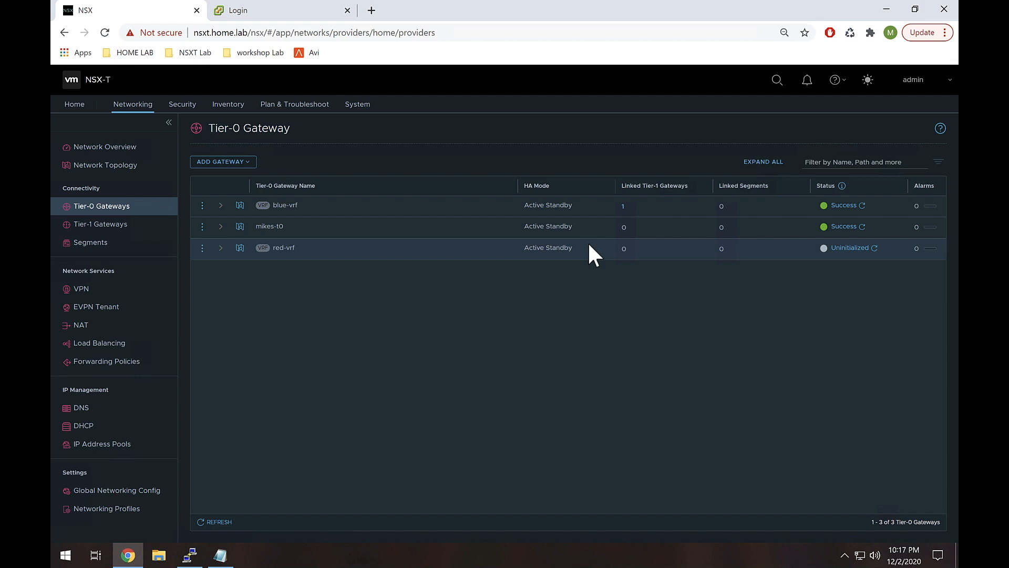
{"action": "mouse_move", "coordinate": [637, 328]}
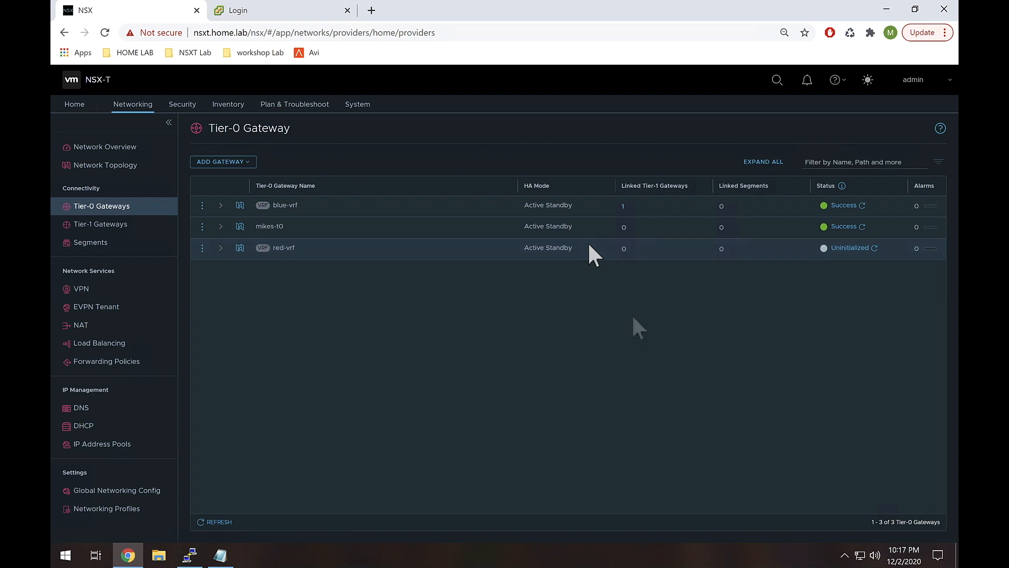
{"action": "mouse_move", "coordinate": [637, 328]}
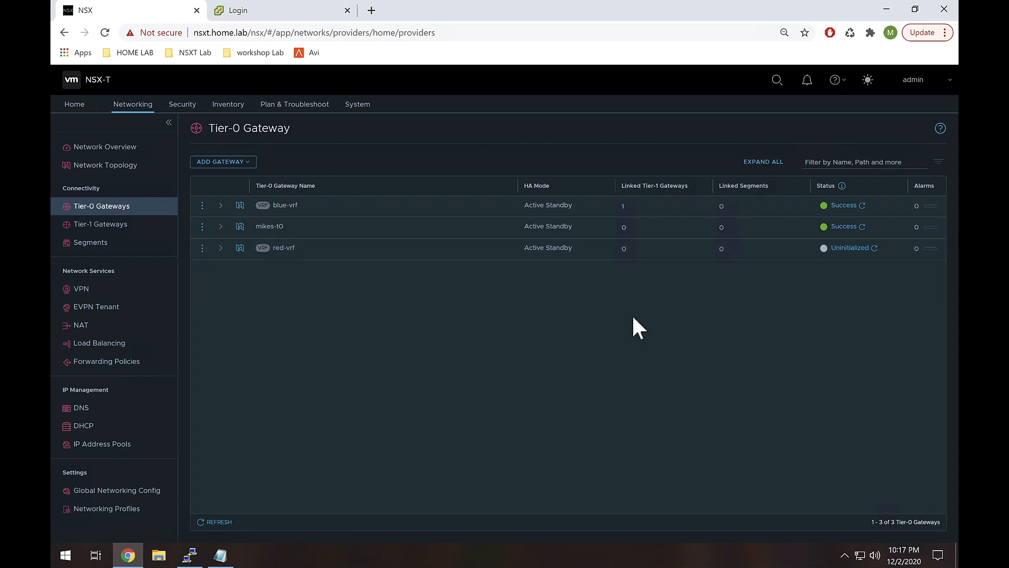
{"action": "mouse_move", "coordinate": [199, 119]}
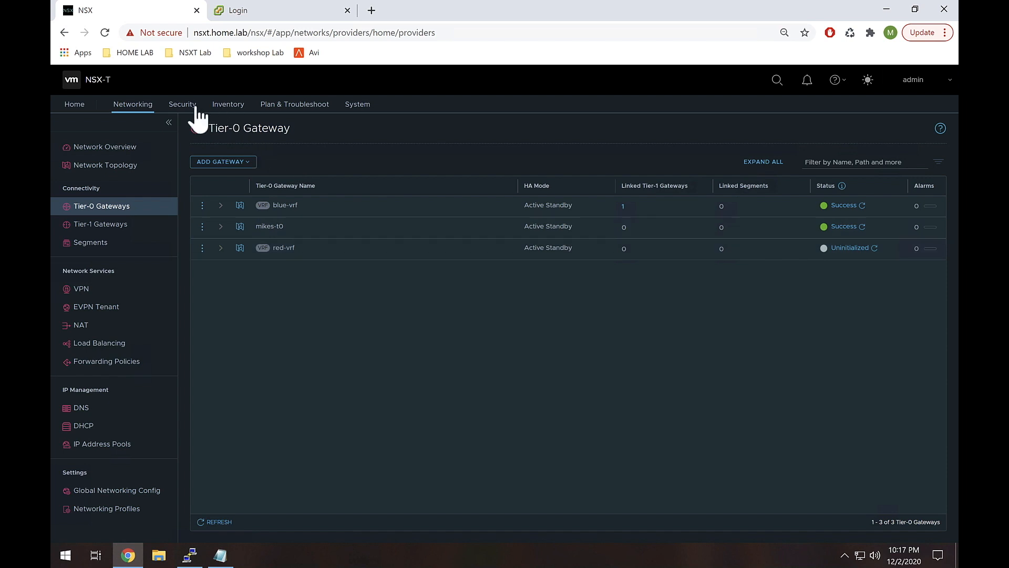
Step: Show the Security overview with its firewall and intrusion detection summaries
{"action": "left_click", "coordinate": [182, 104]}
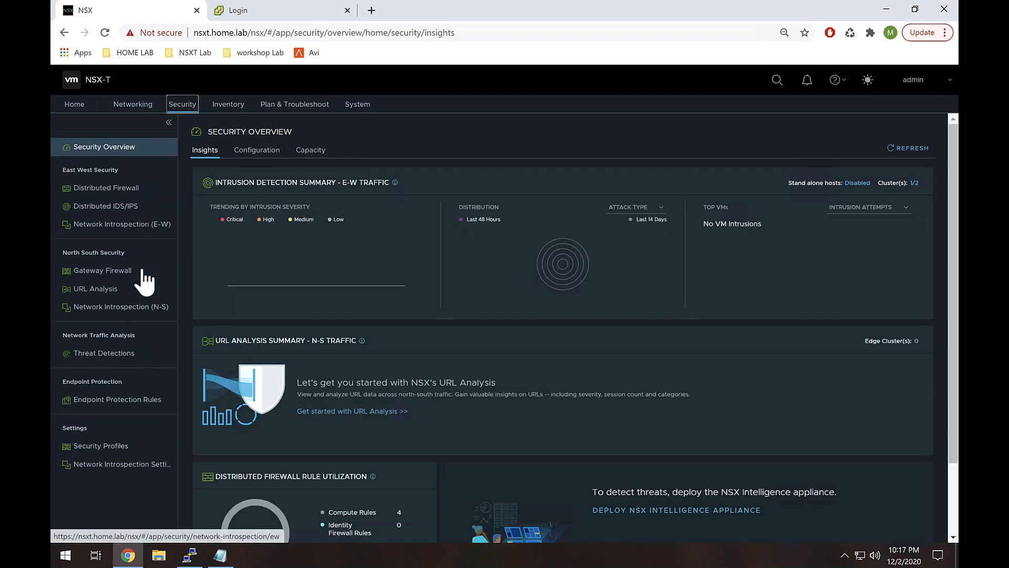
Step: Show the Gateway Specific Rules of the gateway firewall for the chosen gateway
{"action": "left_click", "coordinate": [102, 270]}
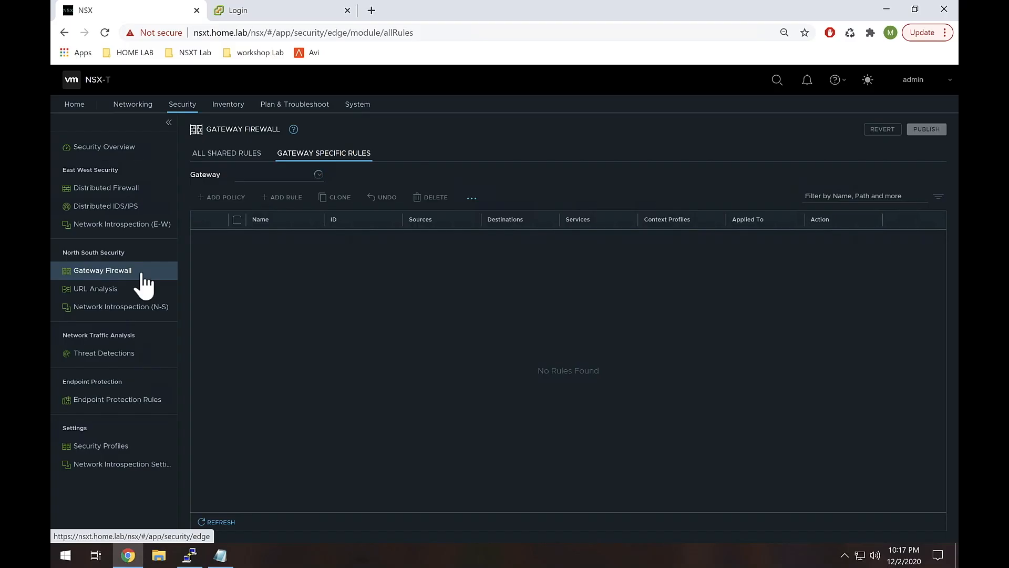
{"action": "mouse_move", "coordinate": [322, 159]}
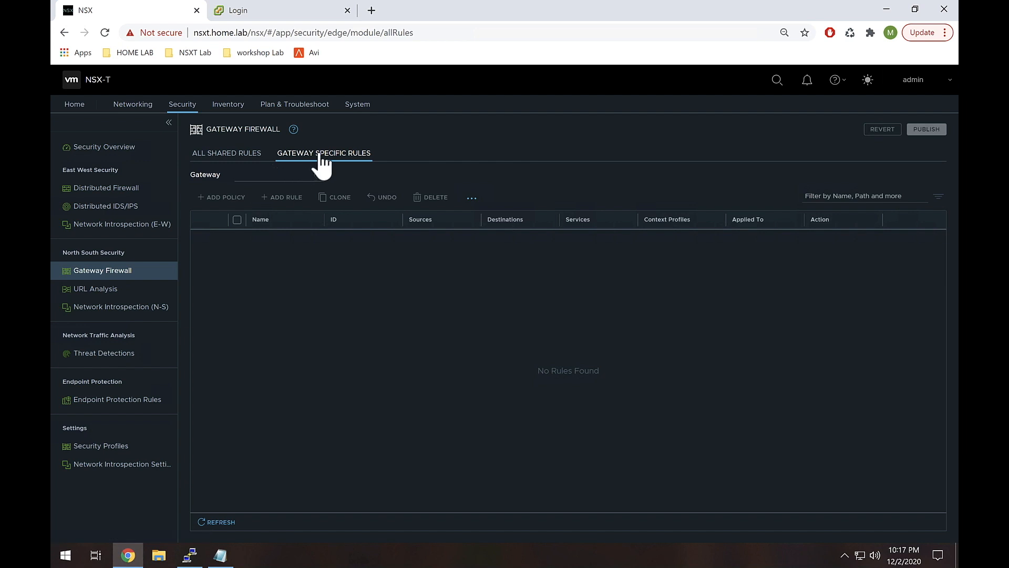
{"action": "left_click", "coordinate": [276, 175]}
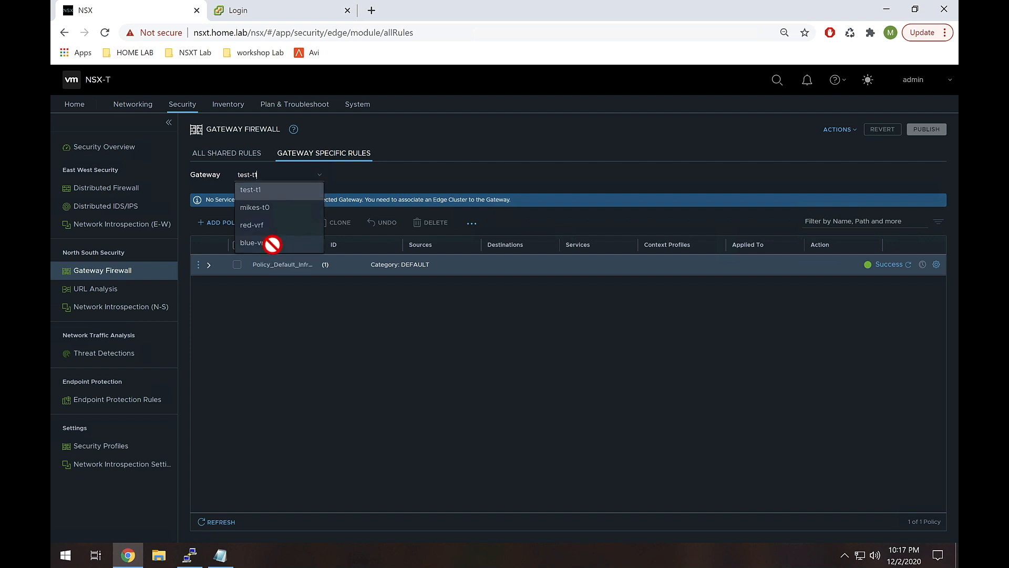
{"action": "left_click", "coordinate": [251, 243]}
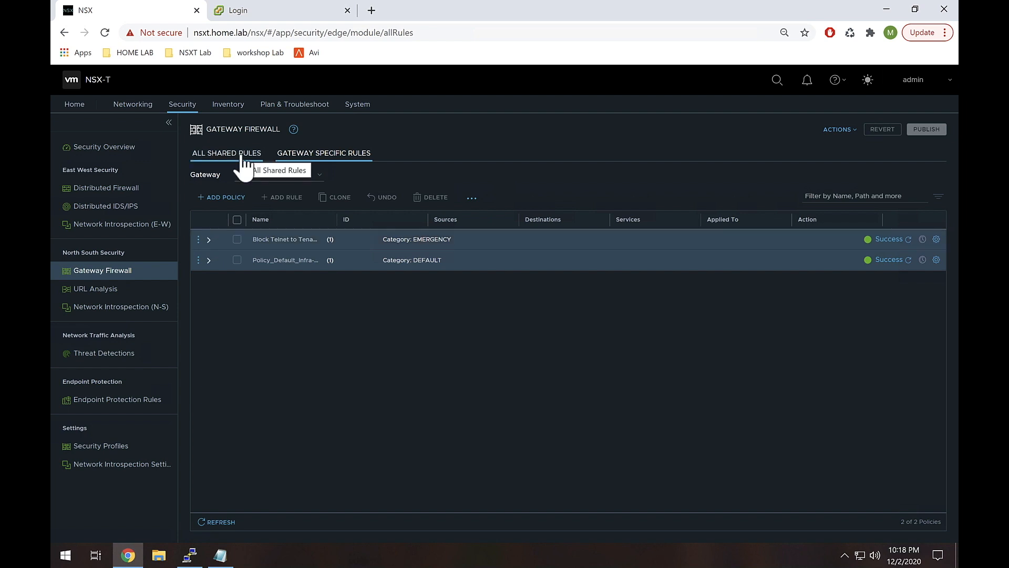
Step: Switch to the All Shared Rules view with its Emergency, System, Pre Rules and Local Gateway categories
{"action": "left_click", "coordinate": [226, 153]}
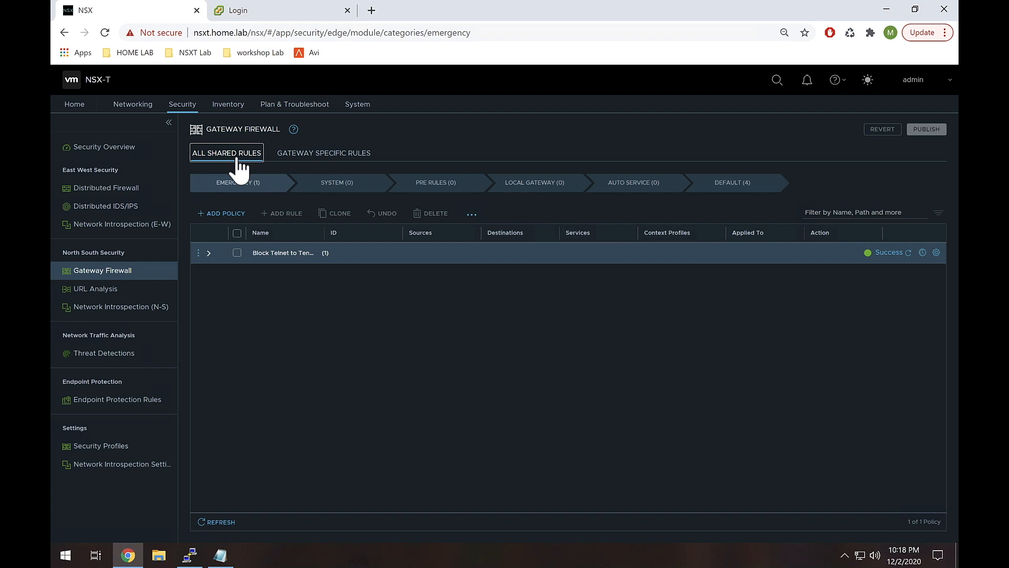
{"action": "mouse_move", "coordinate": [476, 187]}
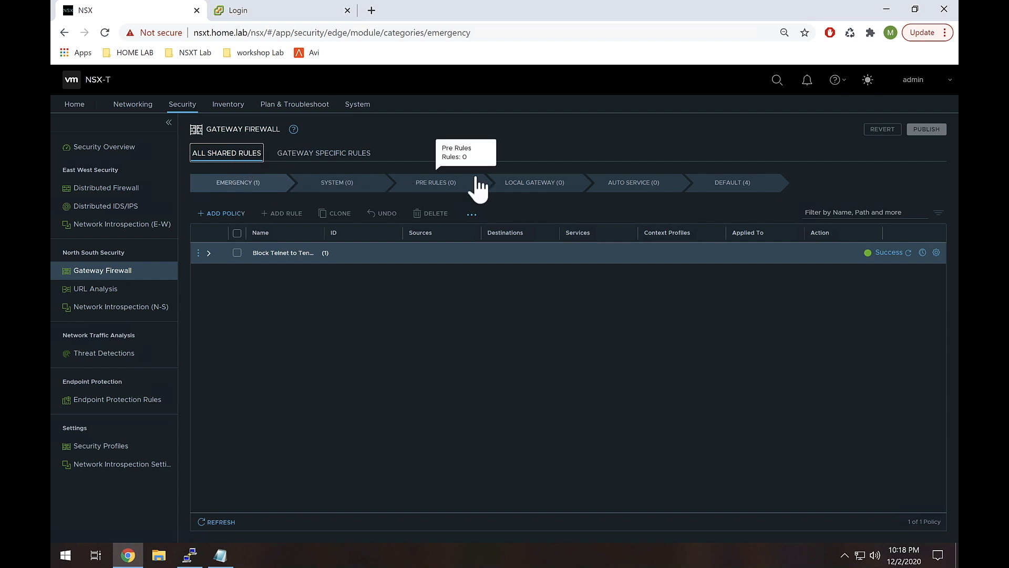
{"action": "mouse_move", "coordinate": [543, 190]}
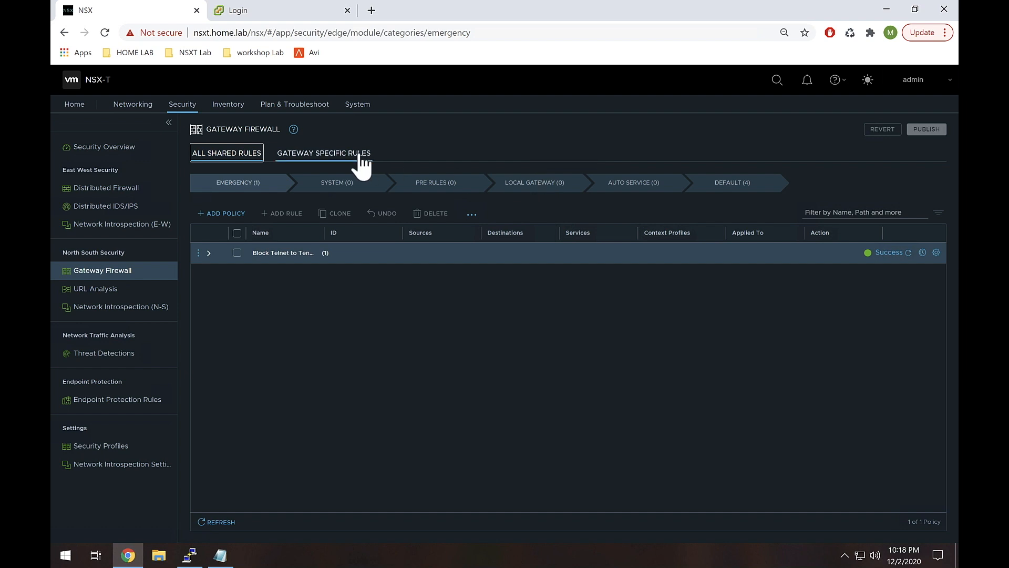
{"action": "mouse_move", "coordinate": [528, 193]}
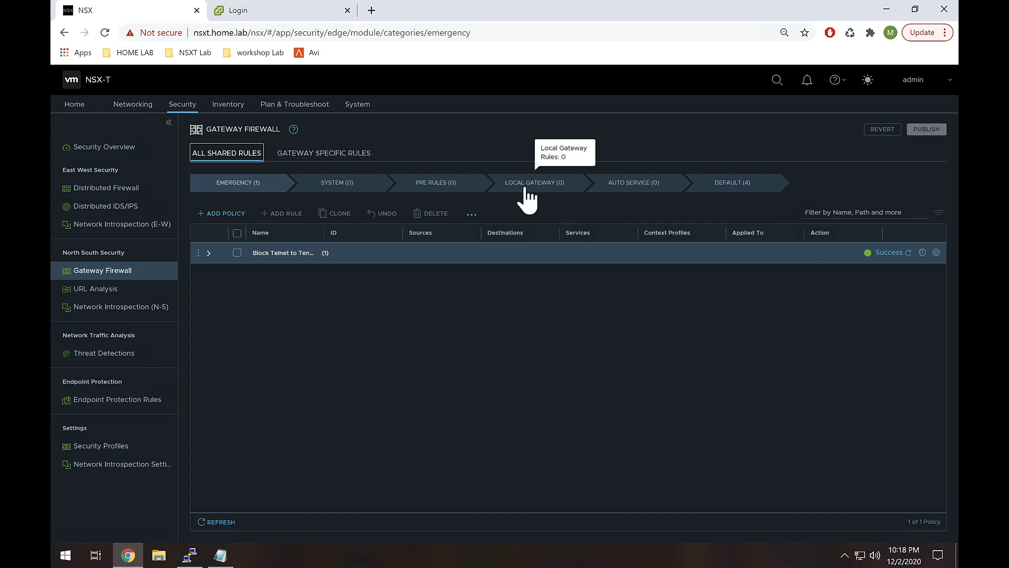
{"action": "mouse_move", "coordinate": [534, 191]}
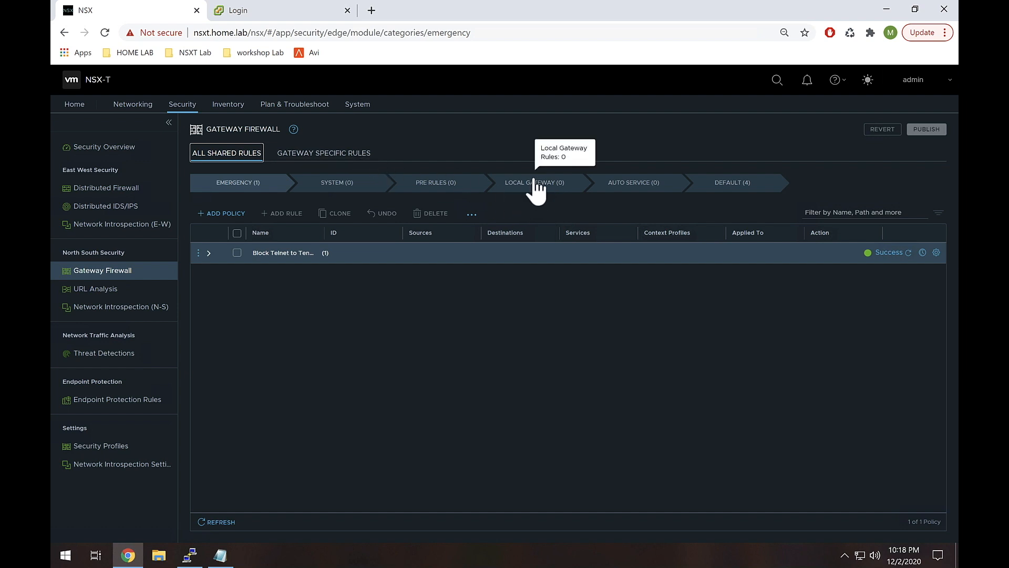
{"action": "mouse_move", "coordinate": [238, 182]}
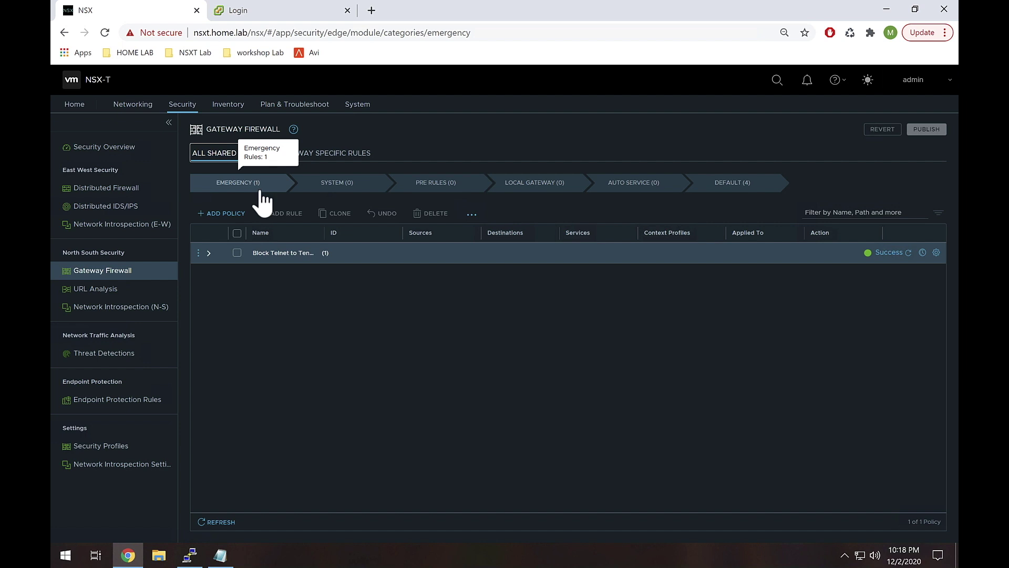
{"action": "mouse_move", "coordinate": [252, 190]}
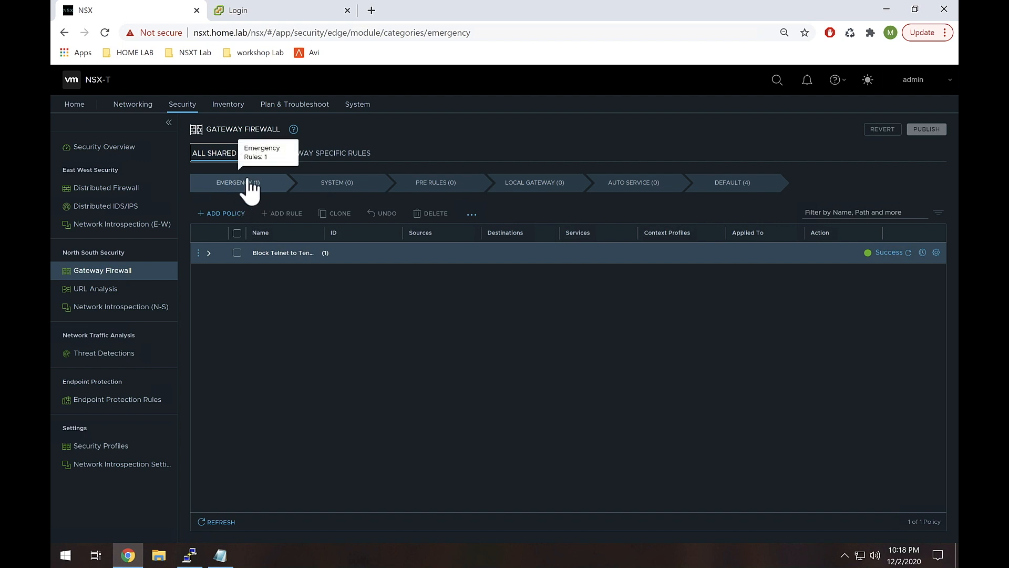
Step: Expand the Block Telnet to Tenants policy to reveal its Block all Telnet rule on mikes-t0 and blue-vrf
{"action": "left_click", "coordinate": [208, 252]}
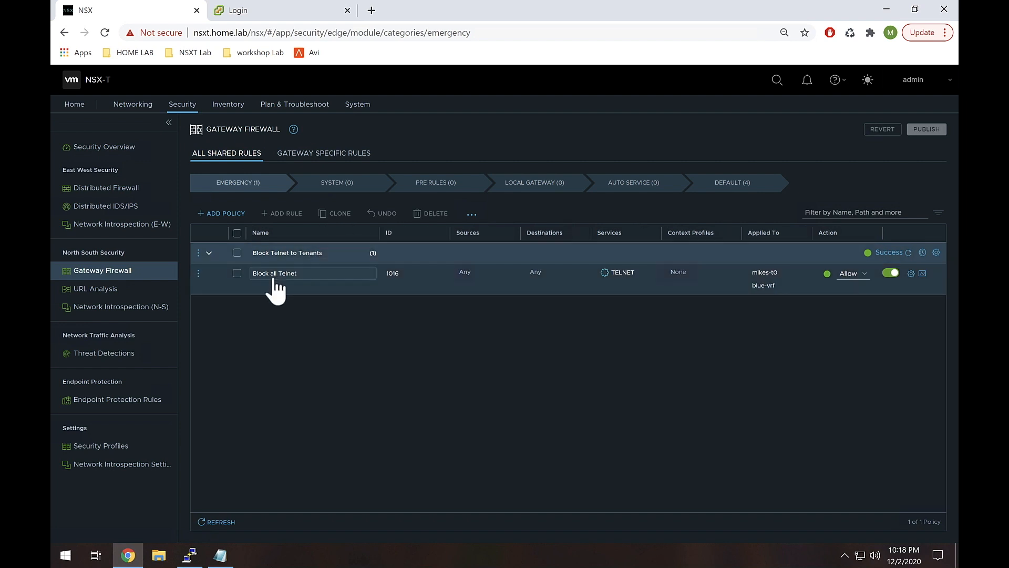
{"action": "mouse_move", "coordinate": [437, 280]}
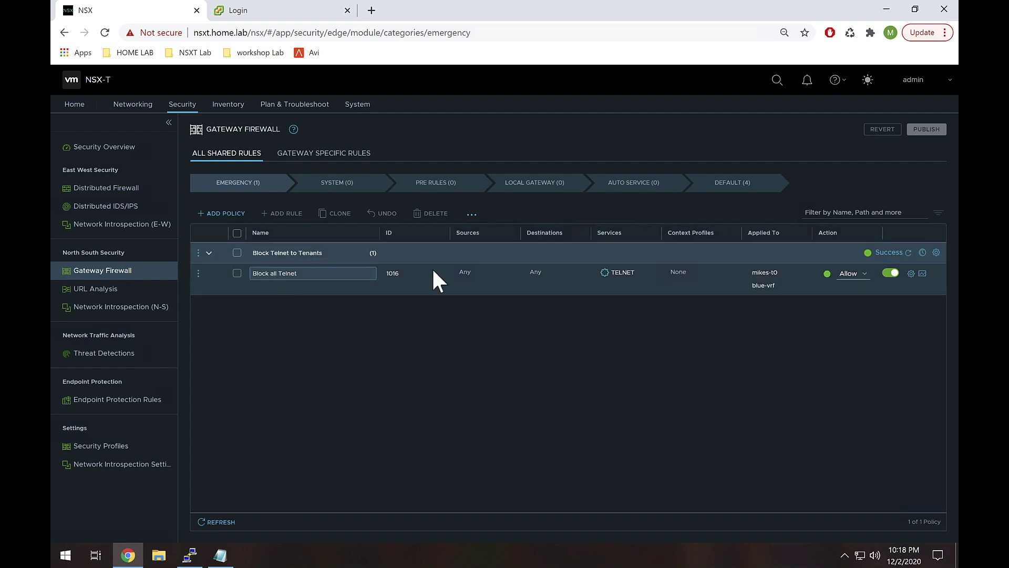
{"action": "mouse_move", "coordinate": [549, 279]}
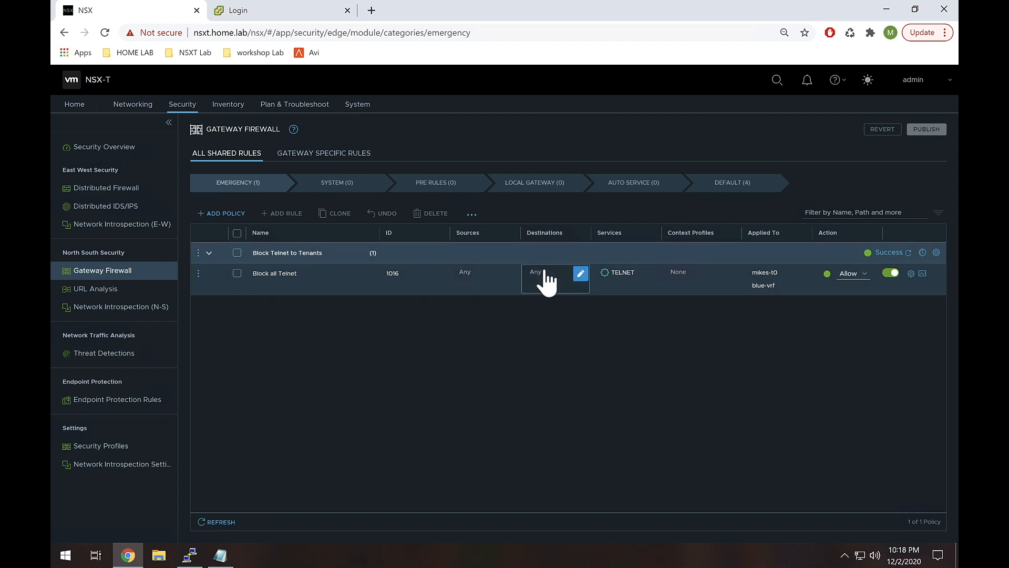
{"action": "mouse_move", "coordinate": [624, 272]}
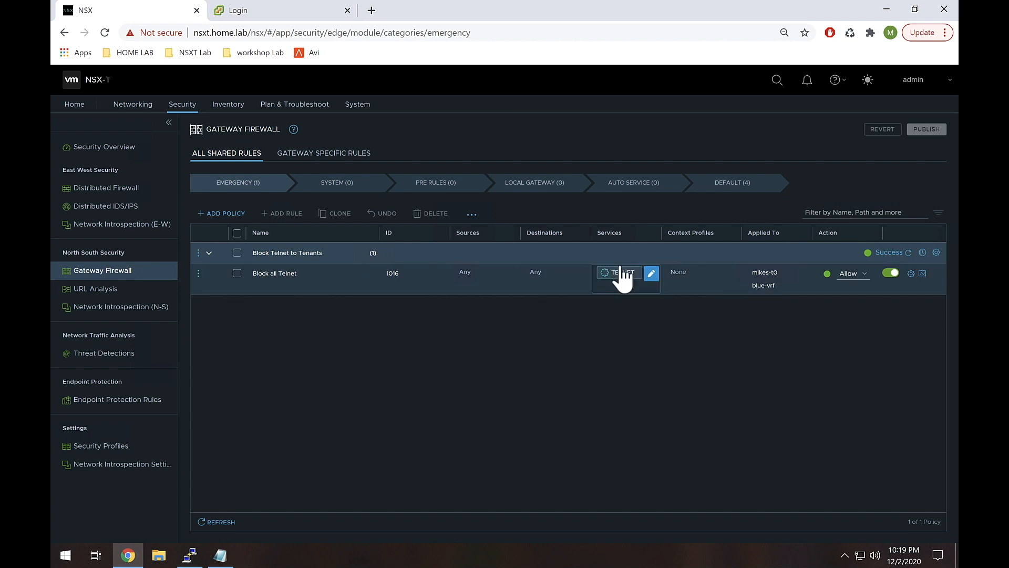
{"action": "mouse_move", "coordinate": [625, 309]}
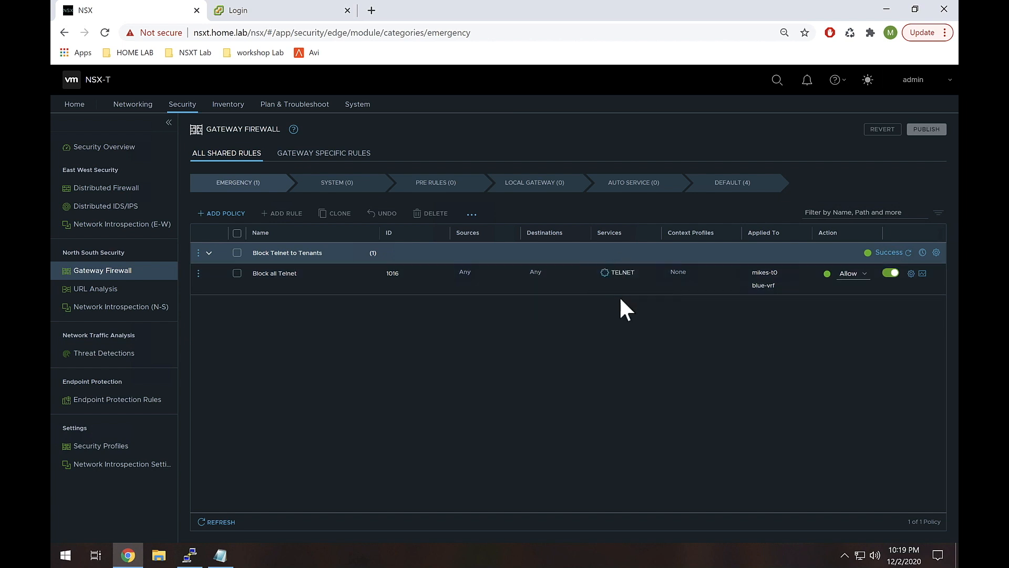
{"action": "mouse_move", "coordinate": [730, 273]}
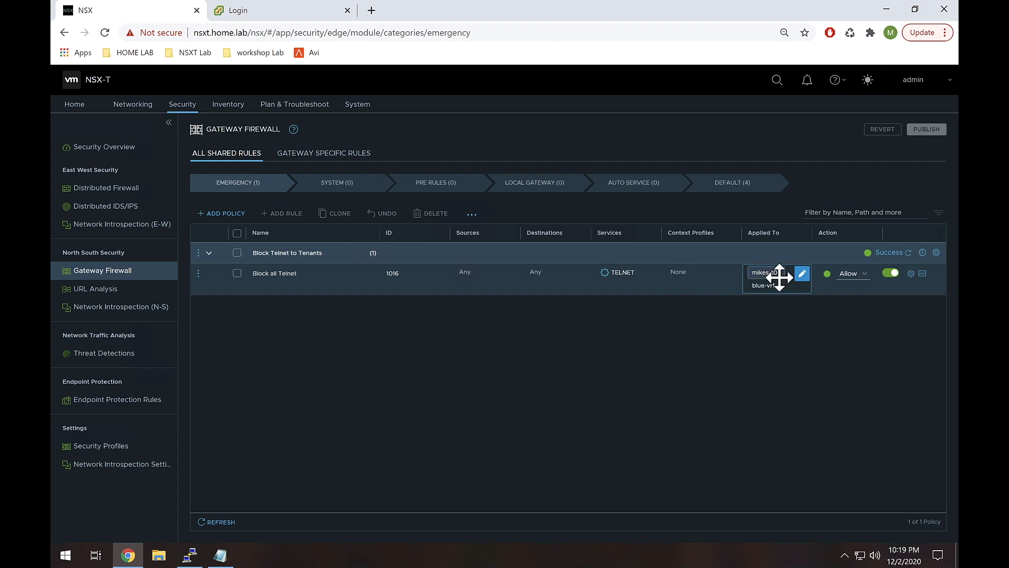
{"action": "mouse_move", "coordinate": [766, 275]}
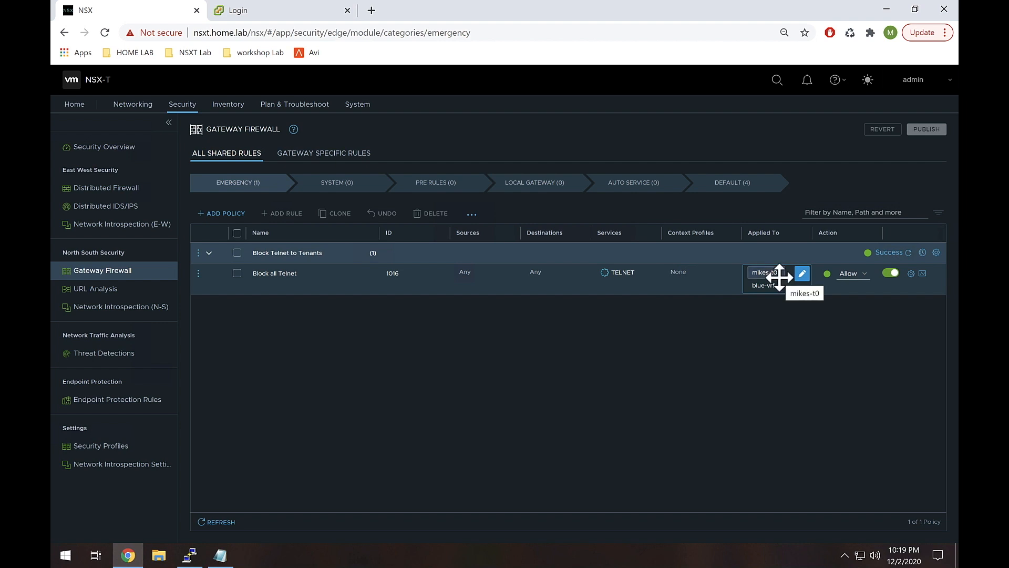
{"action": "mouse_move", "coordinate": [801, 283]}
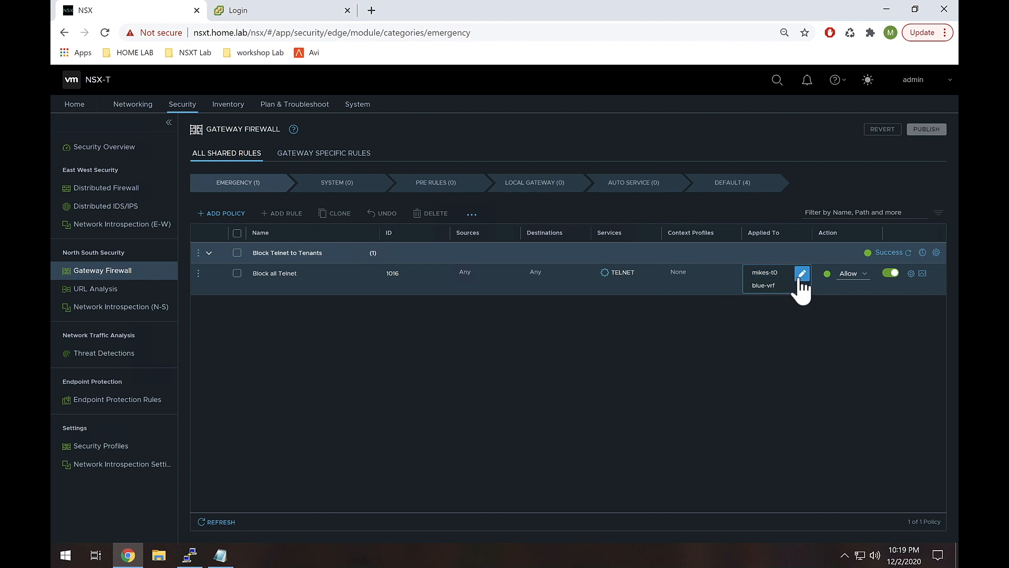
Step: Add red-vrf to the Block all Telnet rule's Applied To gateways and set its action to Drop
{"action": "left_click", "coordinate": [802, 272]}
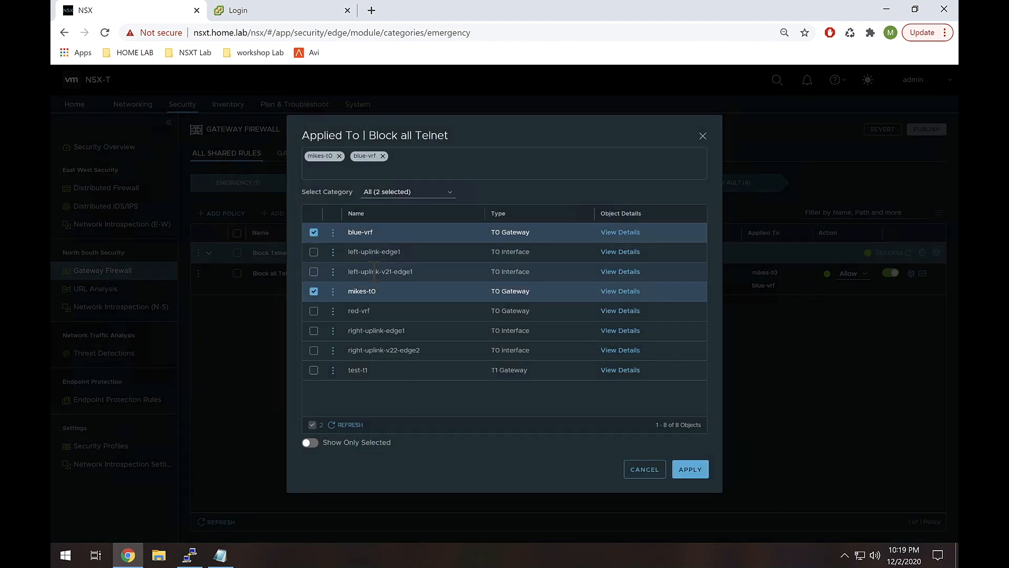
{"action": "left_click", "coordinate": [313, 311]}
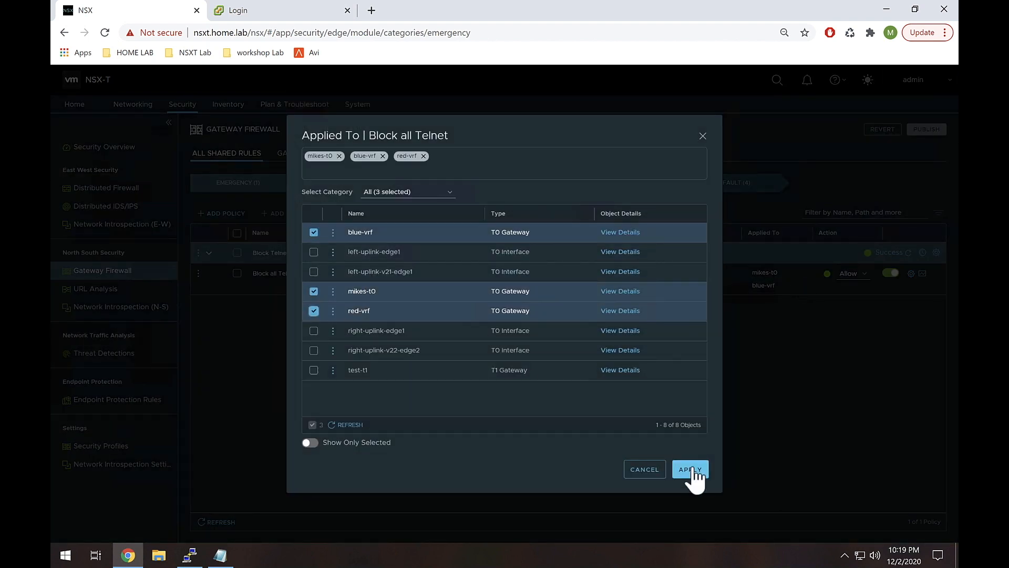
{"action": "left_click", "coordinate": [690, 469]}
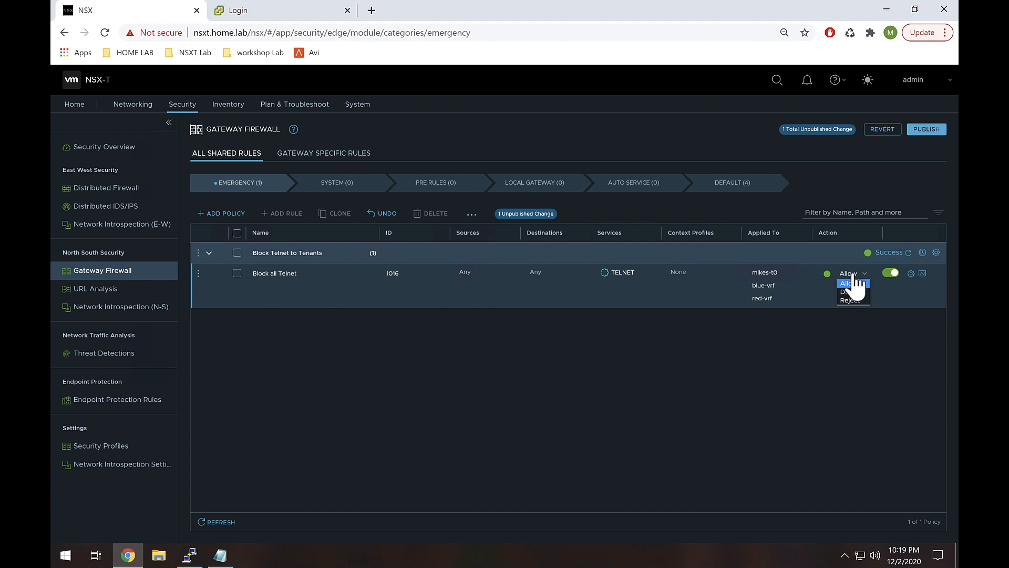
{"action": "left_click", "coordinate": [847, 294]}
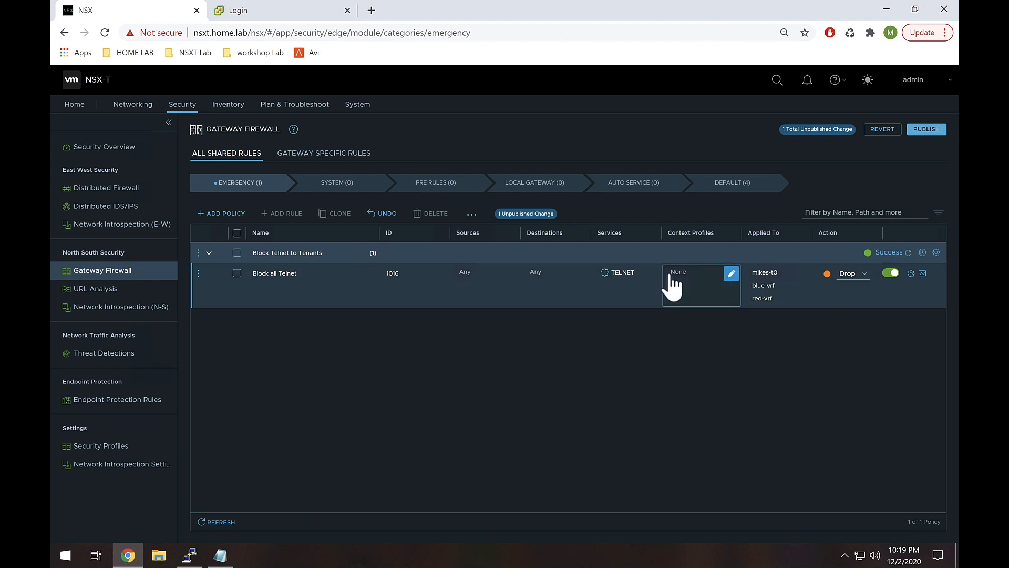
{"action": "mouse_move", "coordinate": [536, 182]}
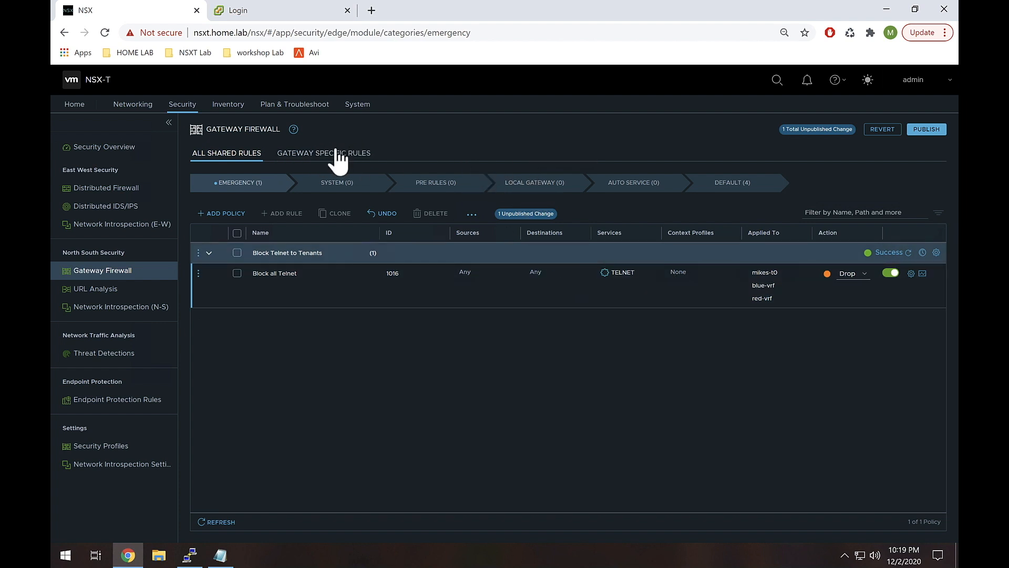
{"action": "mouse_move", "coordinate": [341, 160]}
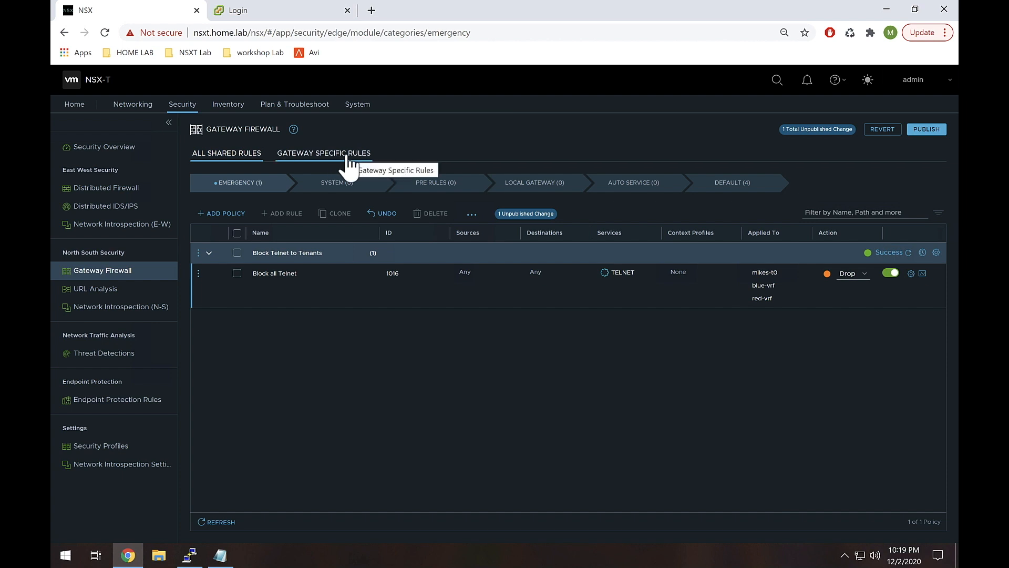